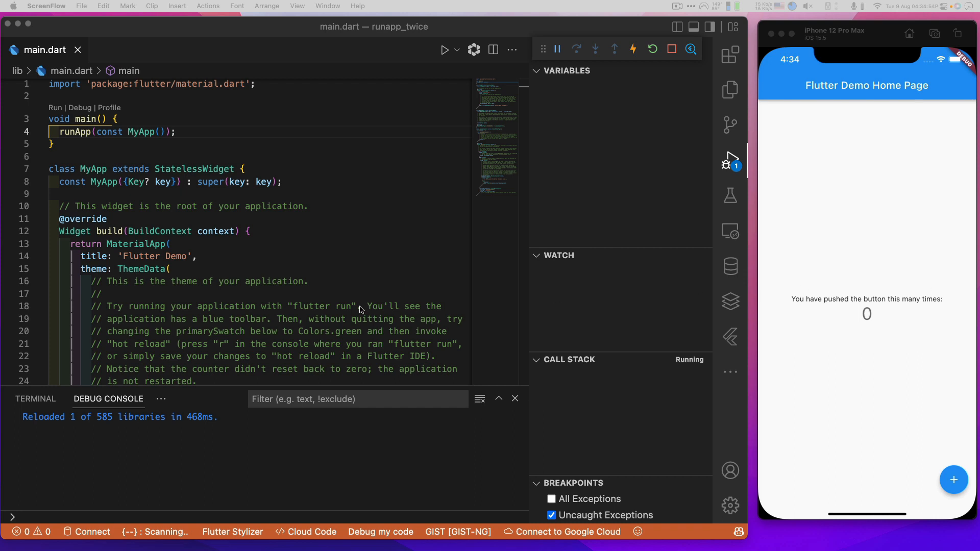
Scroll through main.dart, then tap the Simulator's + button to increment the counter
{"action": "scroll", "scroll_direction": "down", "scroll_amount": 3}
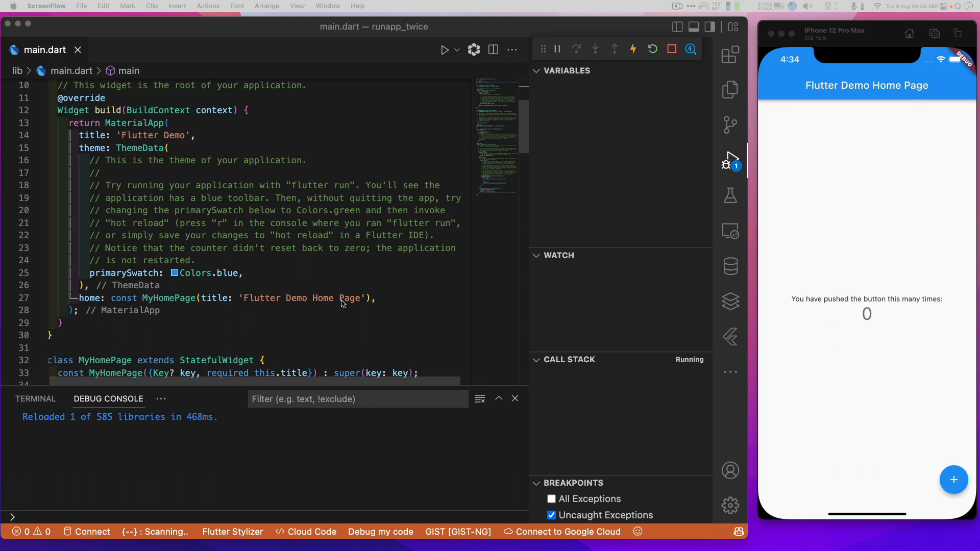
{"action": "scroll", "scroll_direction": "down", "scroll_amount": 3}
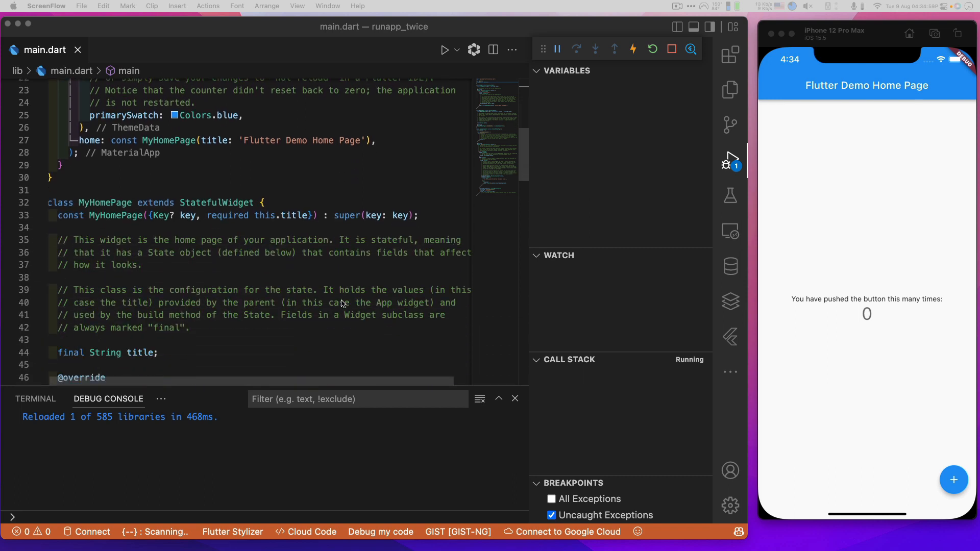
{"action": "scroll", "scroll_direction": "up", "scroll_amount": 3}
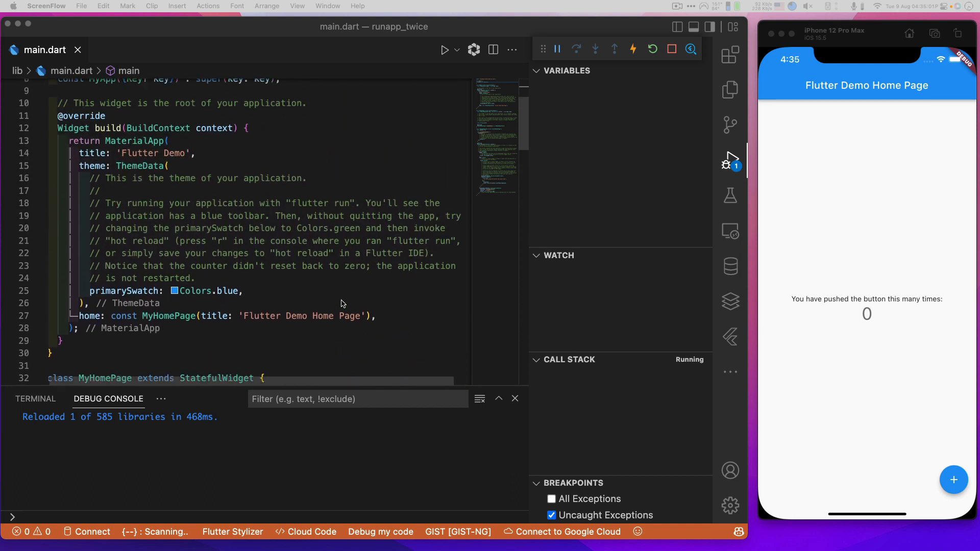
{"action": "scroll", "scroll_direction": "up", "scroll_amount": 3}
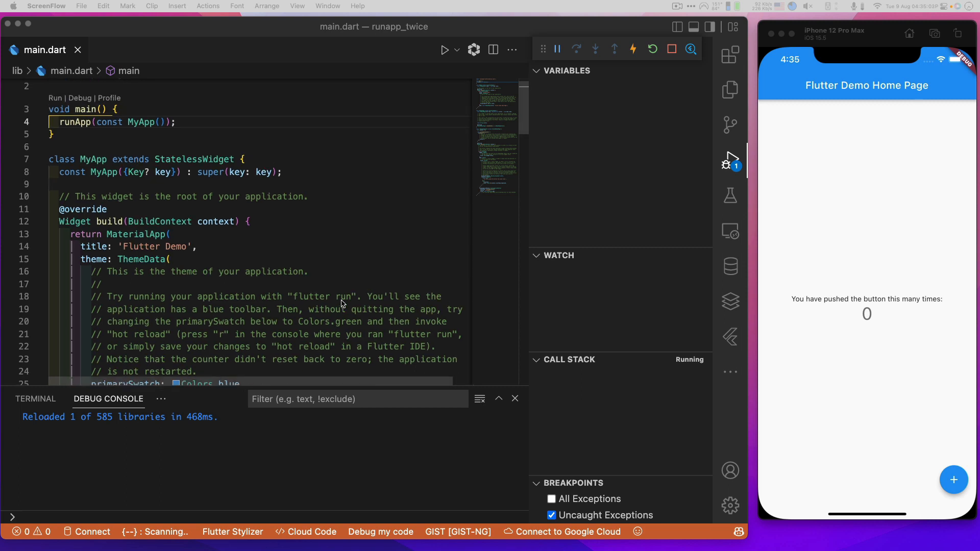
{"action": "scroll", "scroll_direction": "up", "scroll_amount": 3}
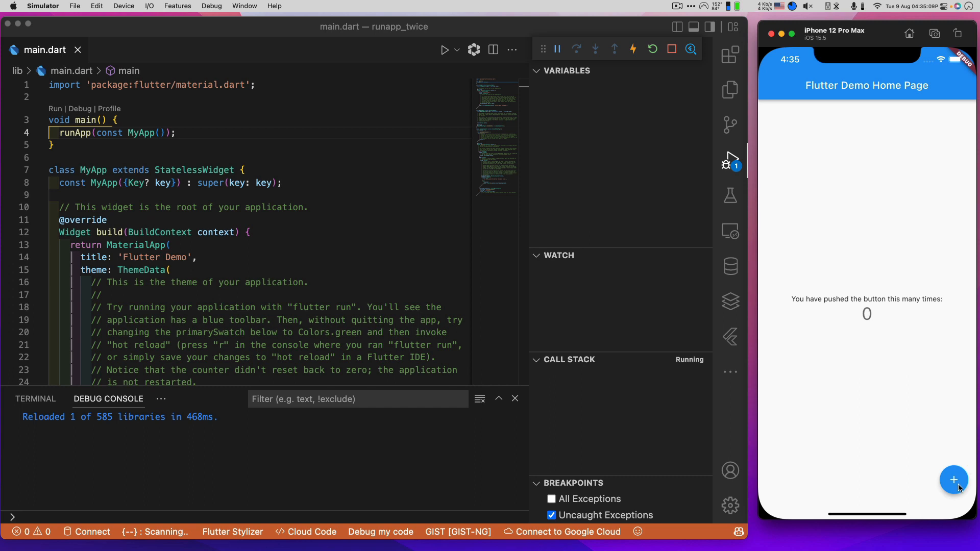
{"action": "left_click", "coordinate": [953, 479]}
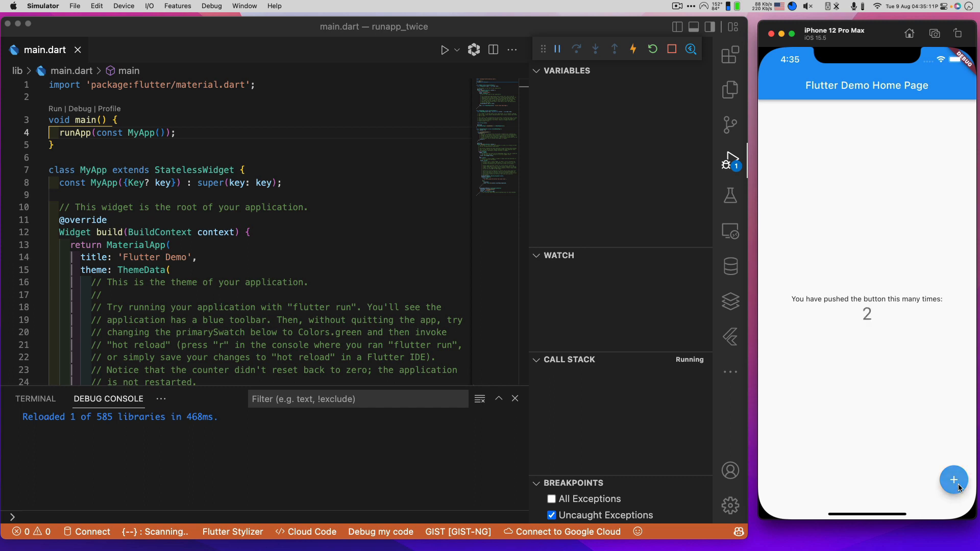
{"action": "left_click", "coordinate": [954, 479]}
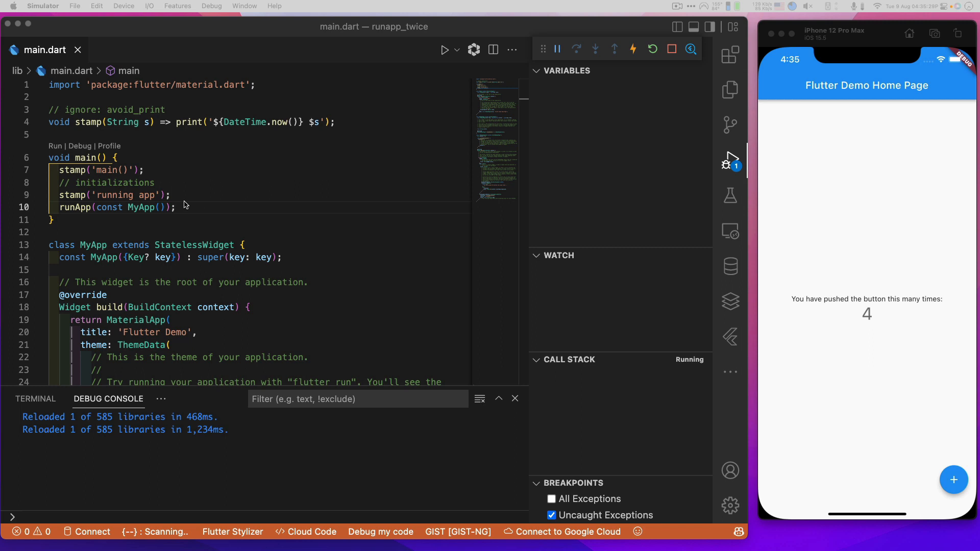
Place the cursor in main.dart to add the stamp() helper and main() log calls
{"action": "left_click", "coordinate": [115, 156]}
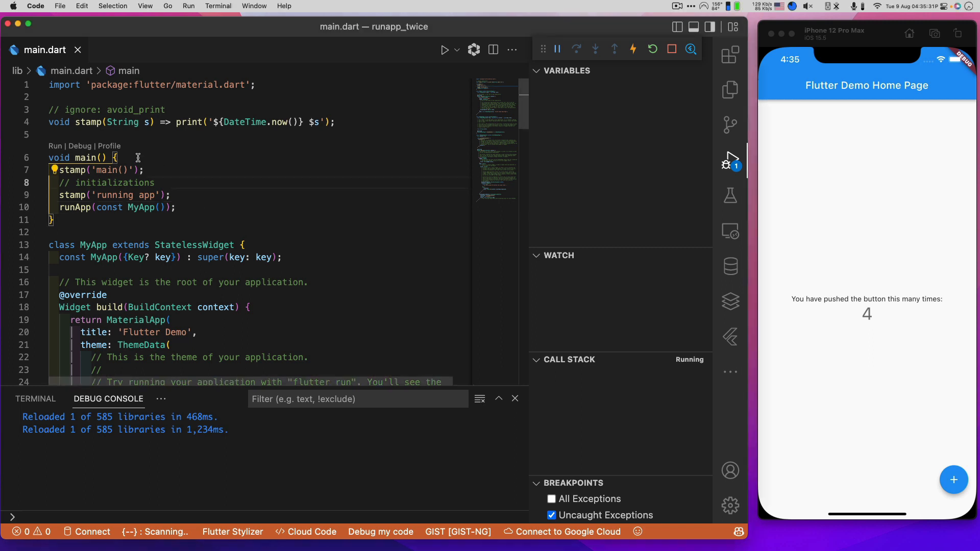
{"action": "mouse_move", "coordinate": [100, 122]}
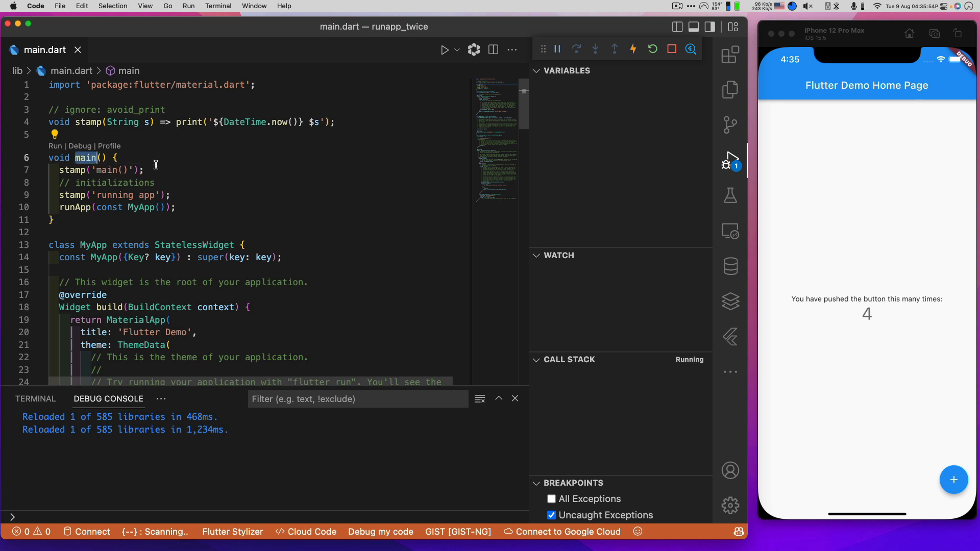
{"action": "mouse_move", "coordinate": [165, 187]}
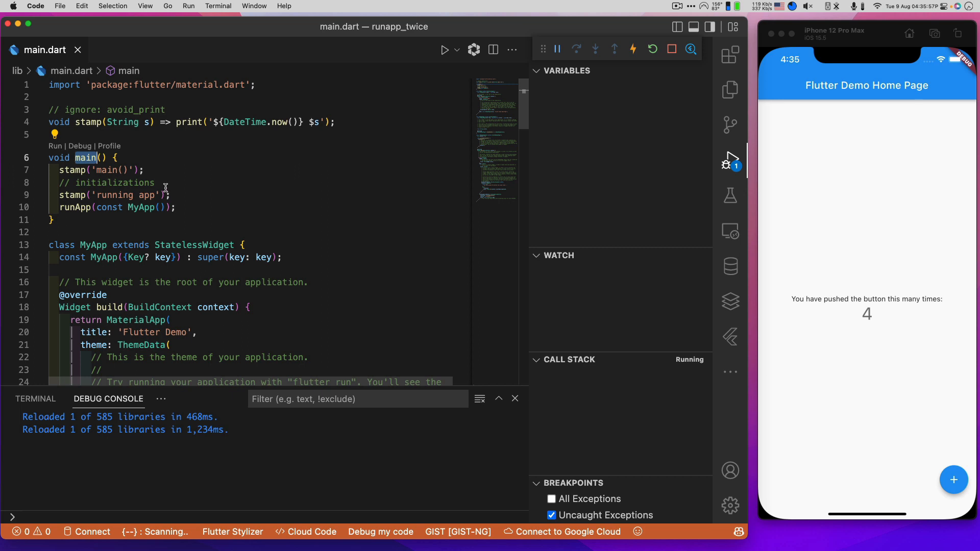
{"action": "mouse_move", "coordinate": [135, 188]}
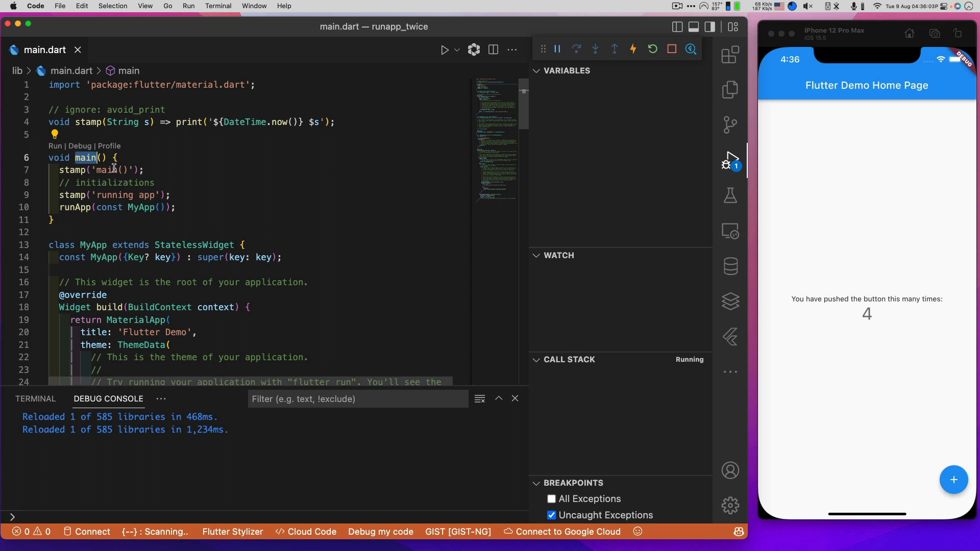
{"action": "mouse_move", "coordinate": [233, 158]}
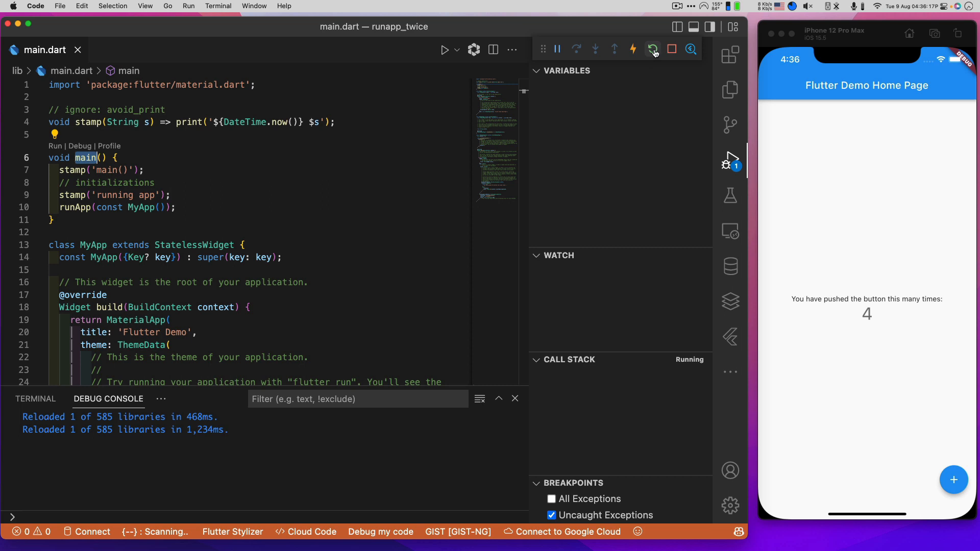
{"action": "mouse_move", "coordinate": [651, 49]}
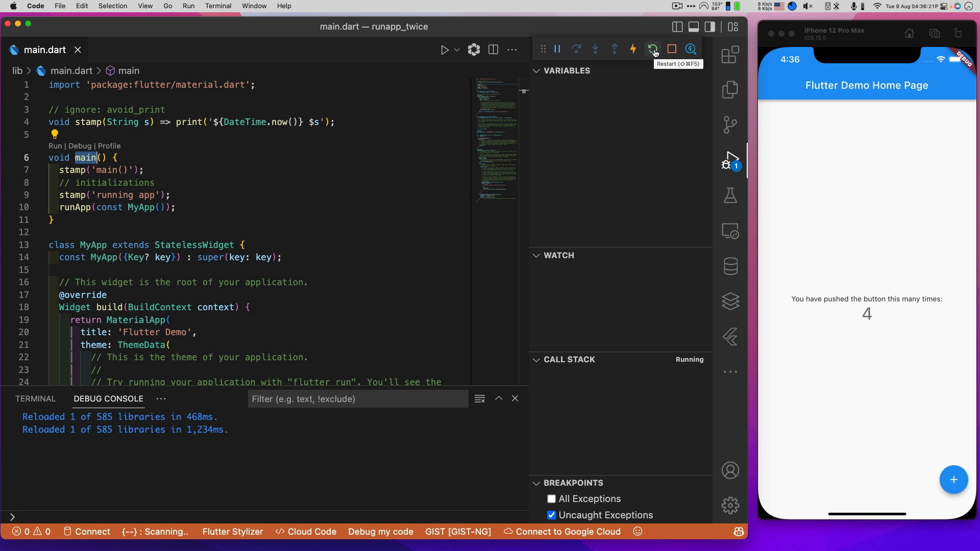
{"action": "mouse_move", "coordinate": [910, 322]}
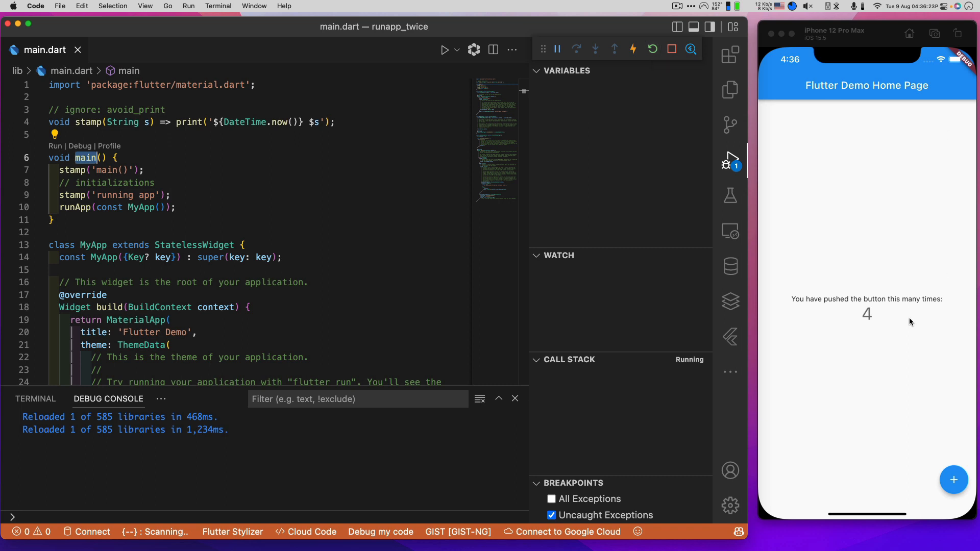
{"action": "mouse_move", "coordinate": [857, 317]}
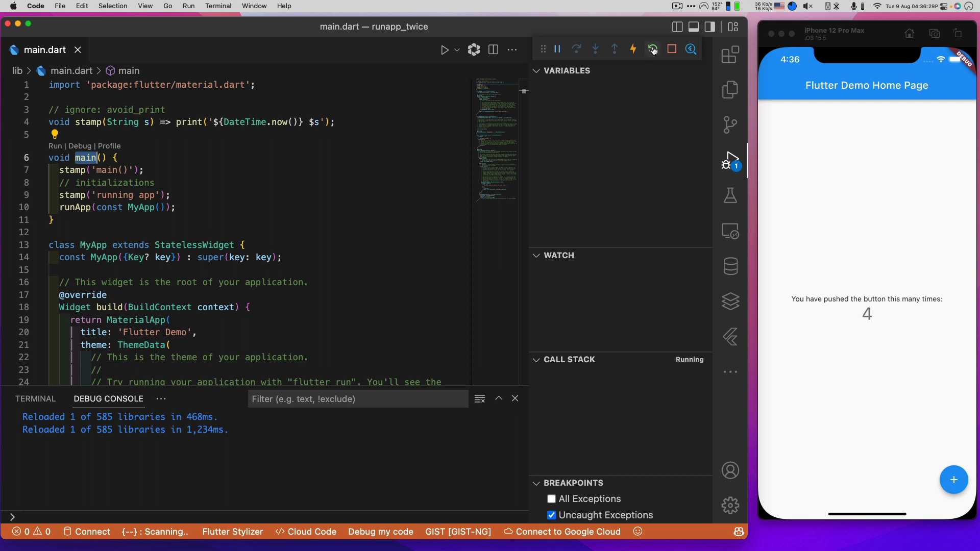
{"action": "mouse_move", "coordinate": [652, 49]}
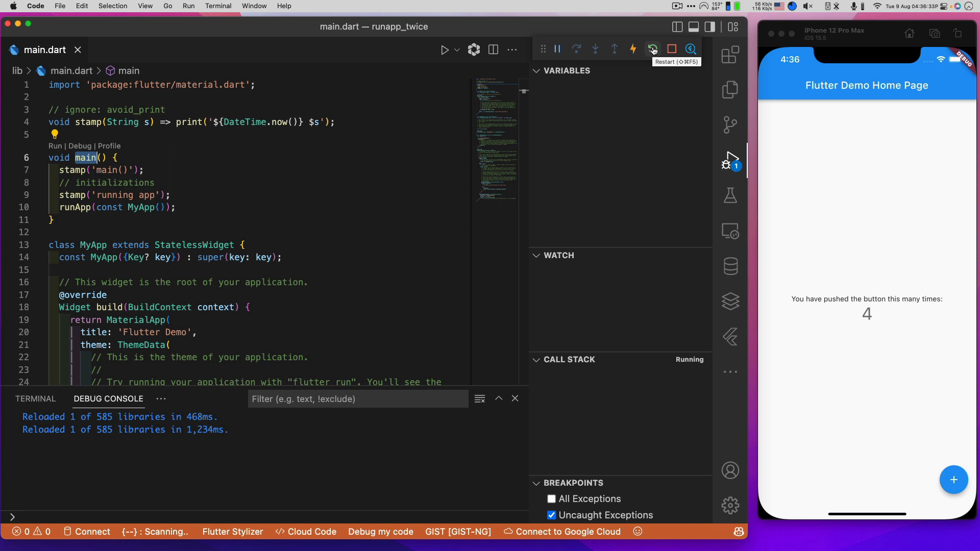
Hot restart the app to log timestamped main() and running app lines
{"action": "left_click", "coordinate": [651, 49]}
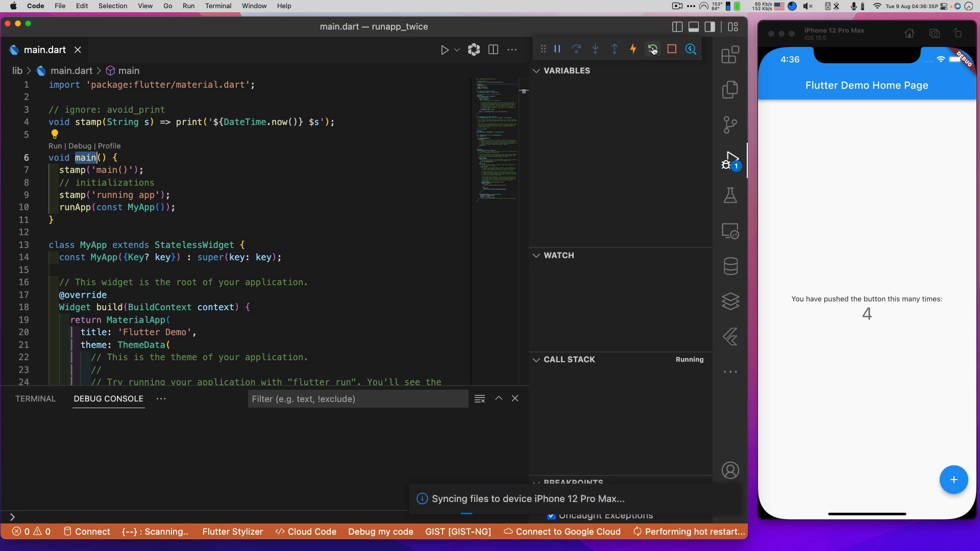
{"action": "left_click", "coordinate": [652, 49]}
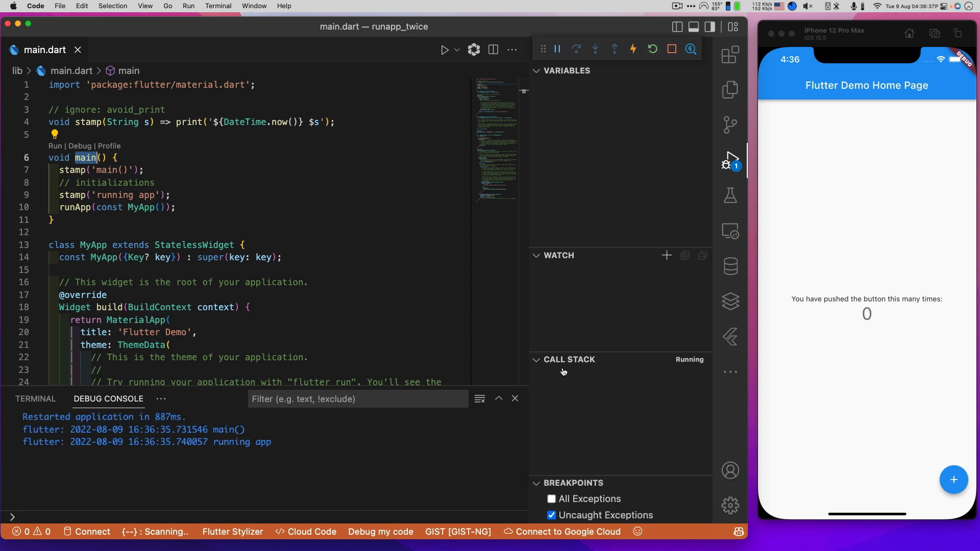
{"action": "mouse_move", "coordinate": [861, 321]}
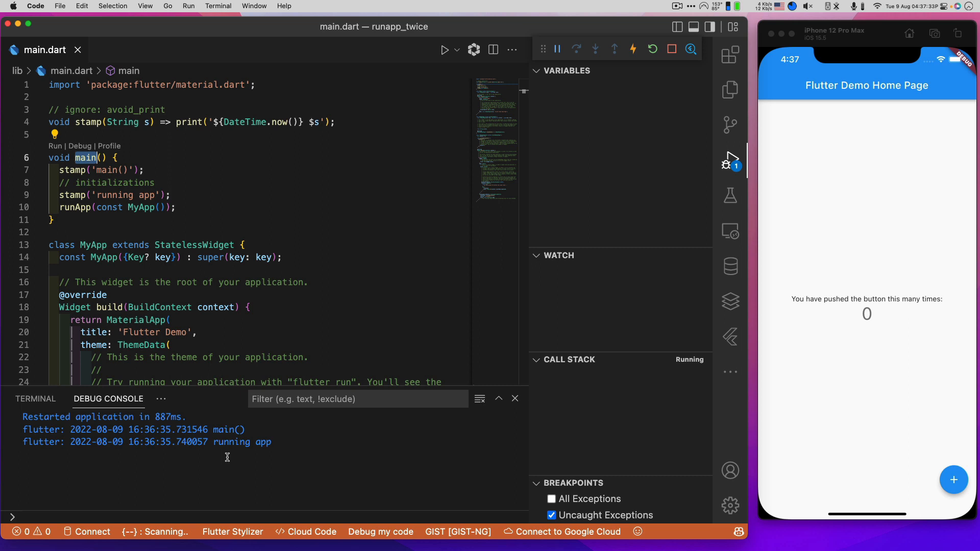
{"action": "mouse_move", "coordinate": [771, 444]}
{"action": "type", "text": "await Future.delayed(const Duration(seconds: 2), () => stamp('two'));"}
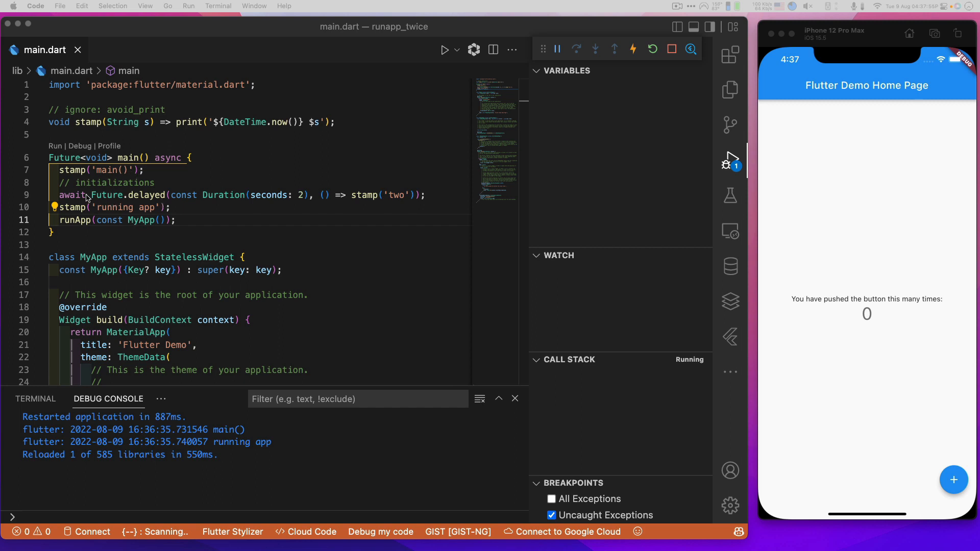
{"action": "mouse_move", "coordinate": [271, 195]}
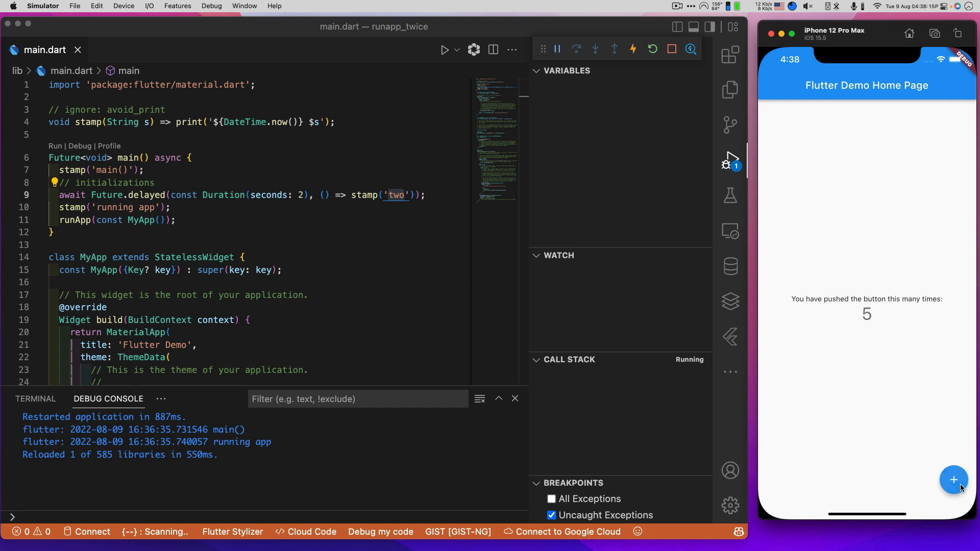
{"action": "mouse_move", "coordinate": [348, 328]}
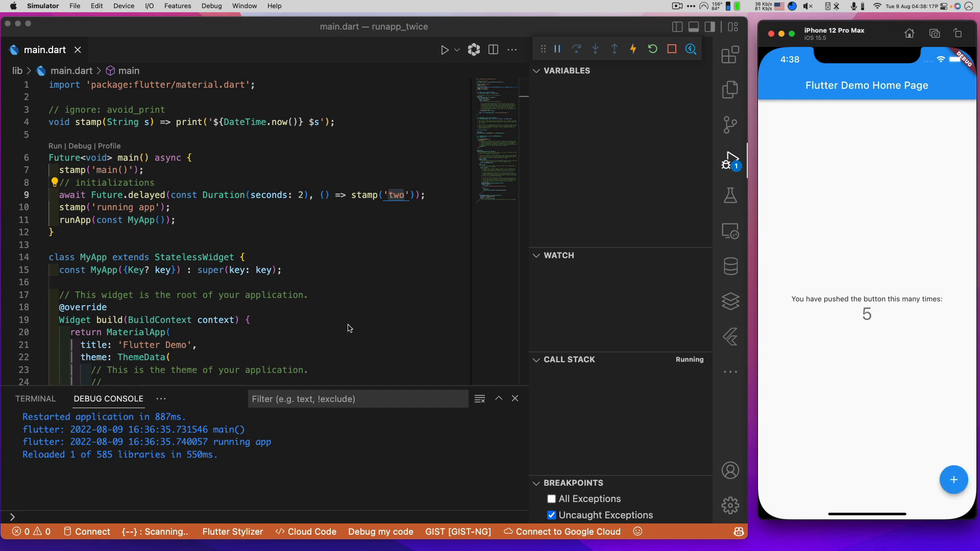
{"action": "mouse_move", "coordinate": [855, 312]}
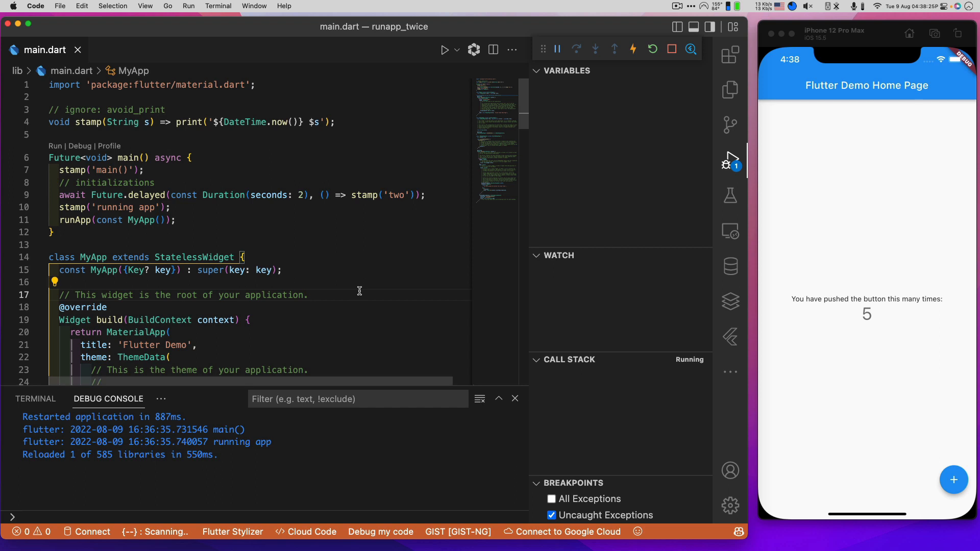
{"action": "mouse_move", "coordinate": [69, 198]}
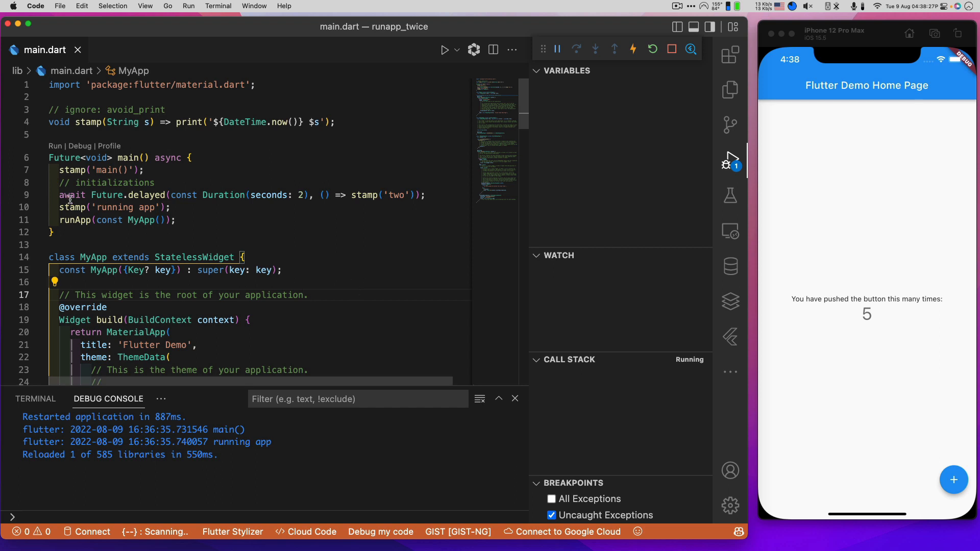
{"action": "mouse_move", "coordinate": [167, 157]}
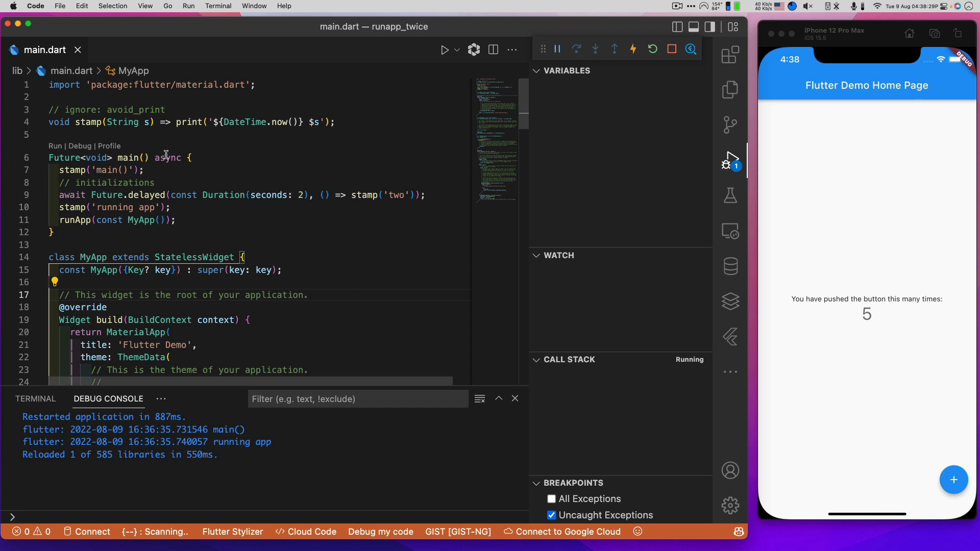
{"action": "double_click", "coordinate": [167, 157]}
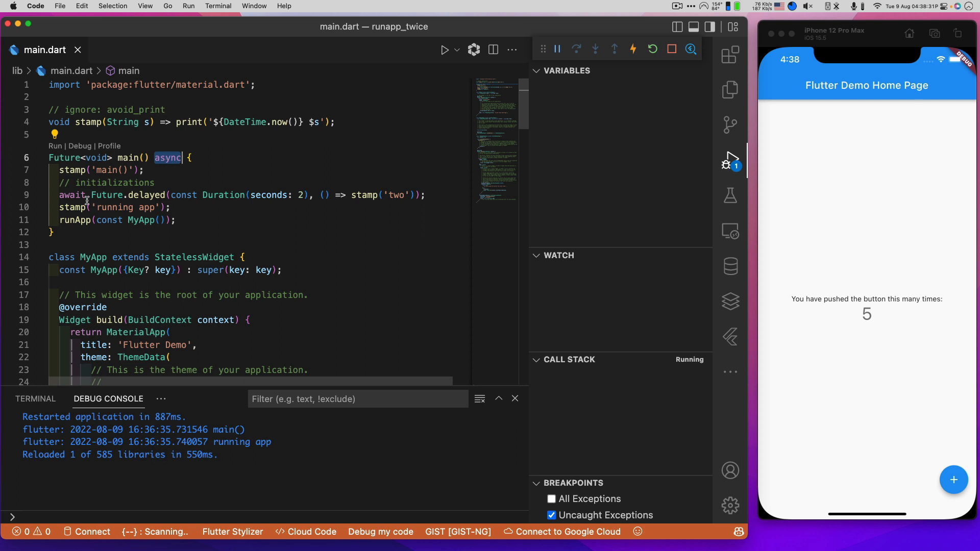
{"action": "mouse_move", "coordinate": [197, 194]}
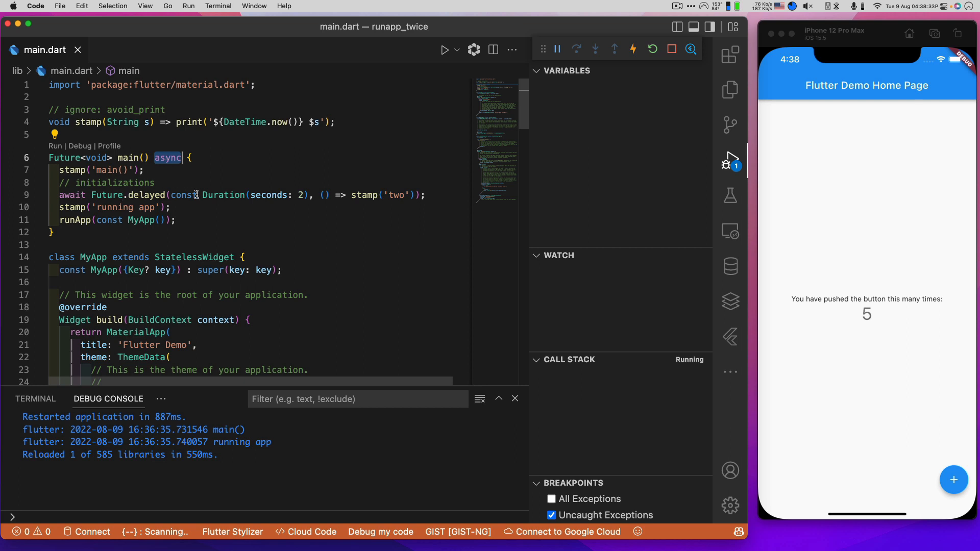
{"action": "mouse_move", "coordinate": [341, 191]}
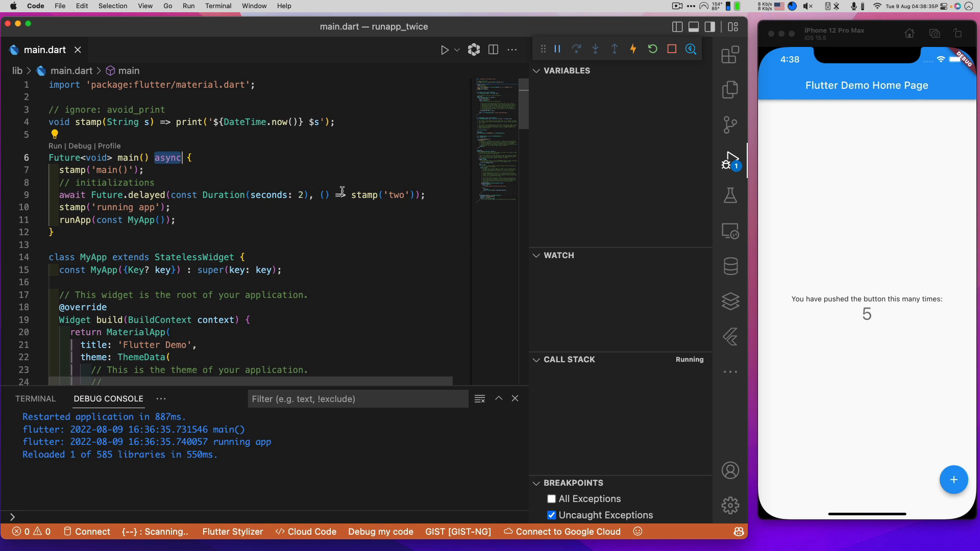
{"action": "mouse_move", "coordinate": [403, 194]}
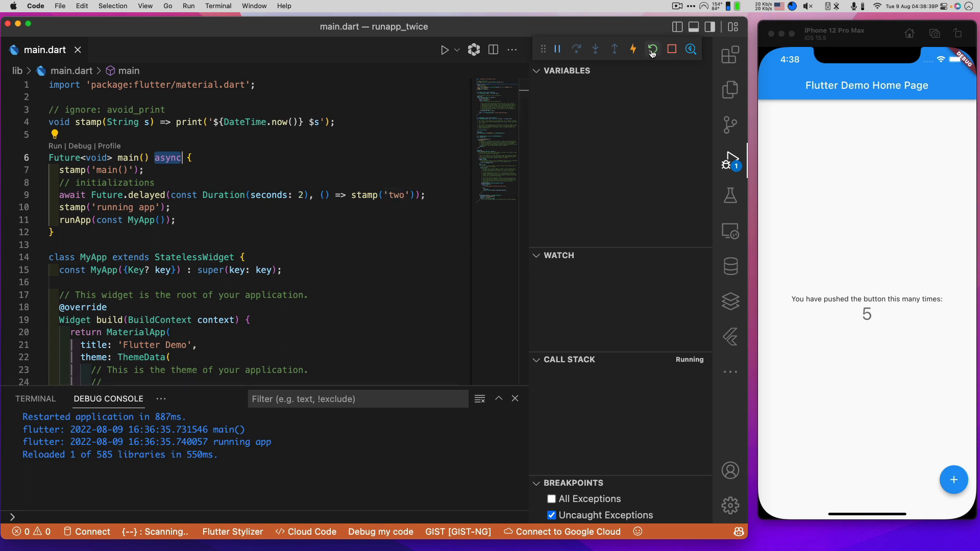
{"action": "mouse_move", "coordinate": [651, 49]}
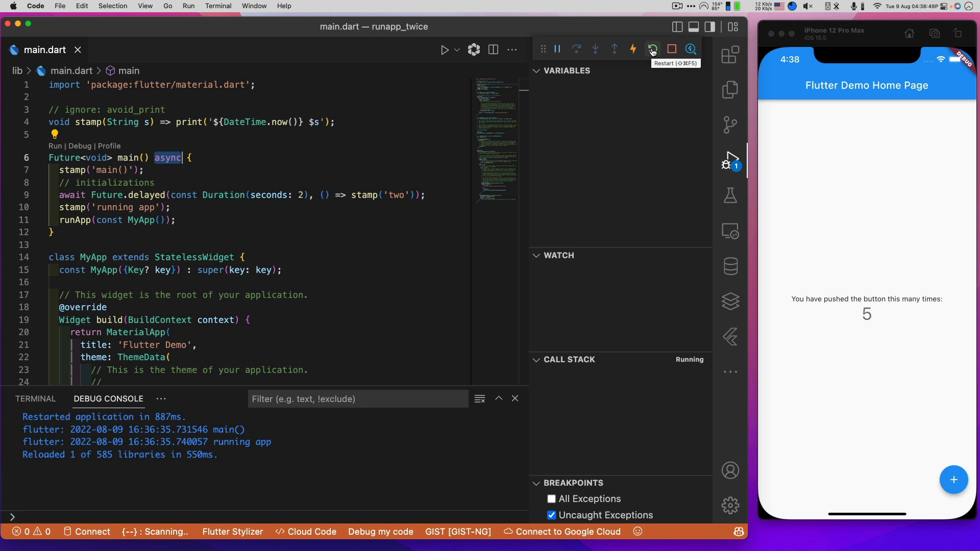
{"action": "mouse_move", "coordinate": [638, 55]}
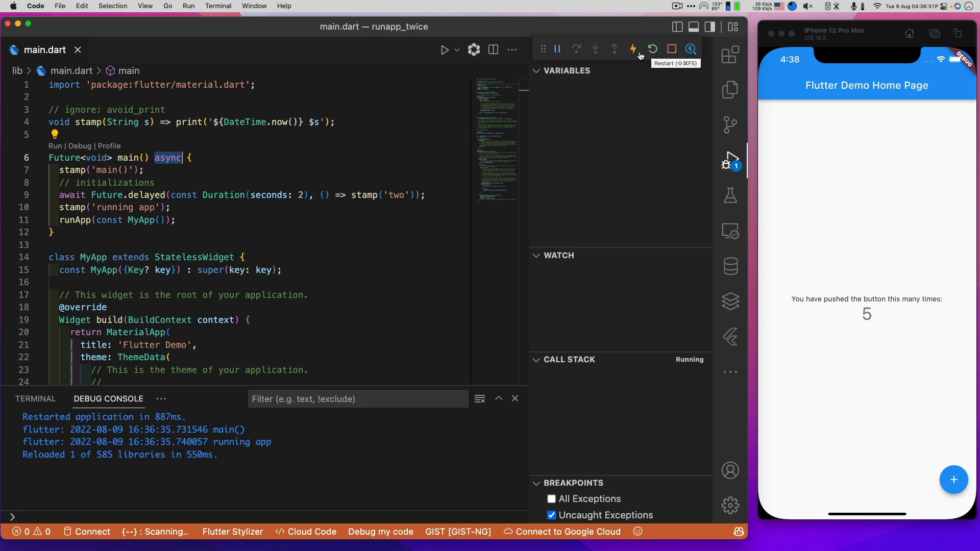
{"action": "mouse_move", "coordinate": [569, 220]}
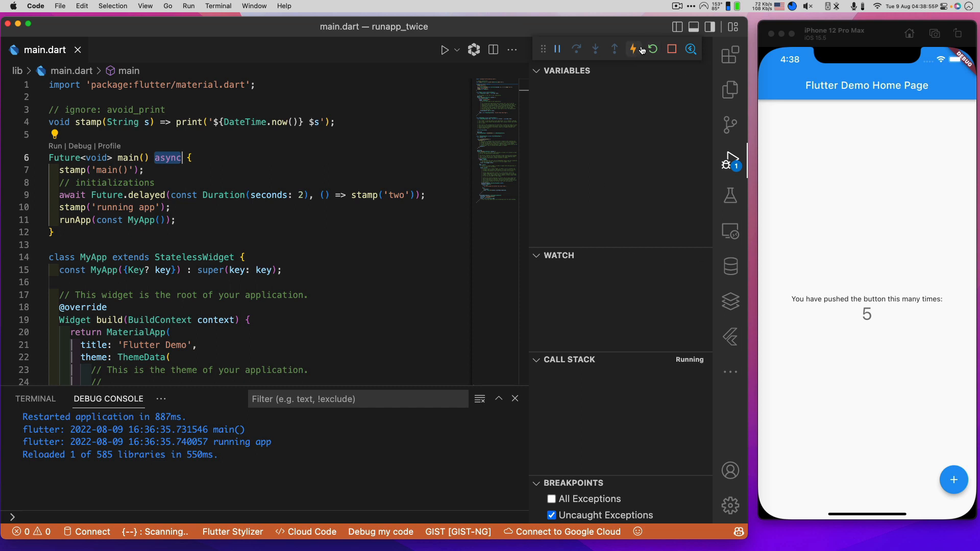
{"action": "mouse_move", "coordinate": [652, 49]}
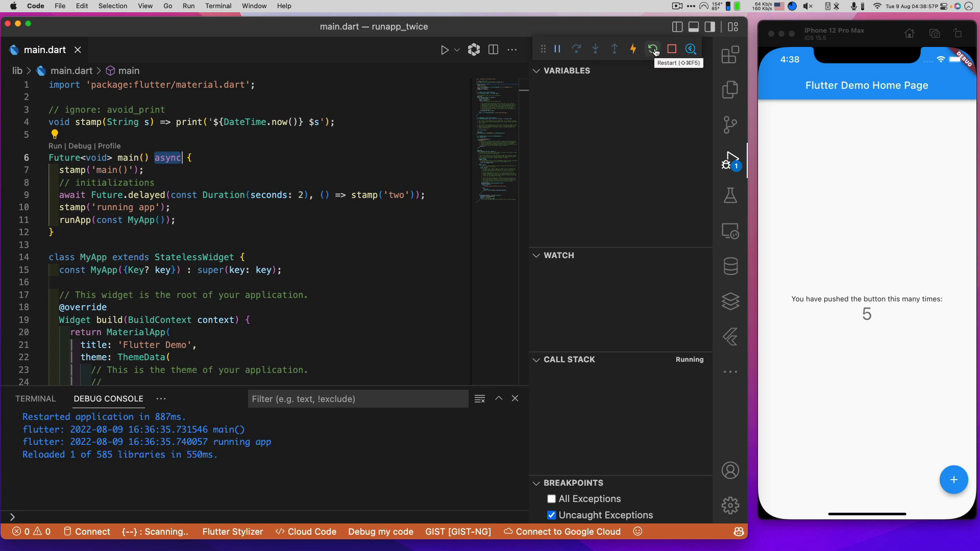
Restart the app to log main(), two and running app, then increment the counter
{"action": "left_click", "coordinate": [652, 49]}
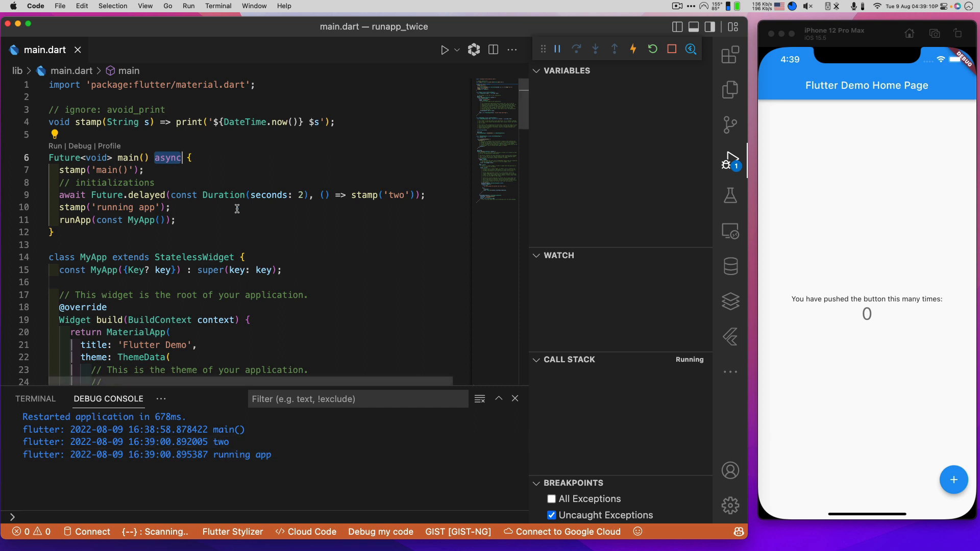
{"action": "mouse_move", "coordinate": [320, 194]}
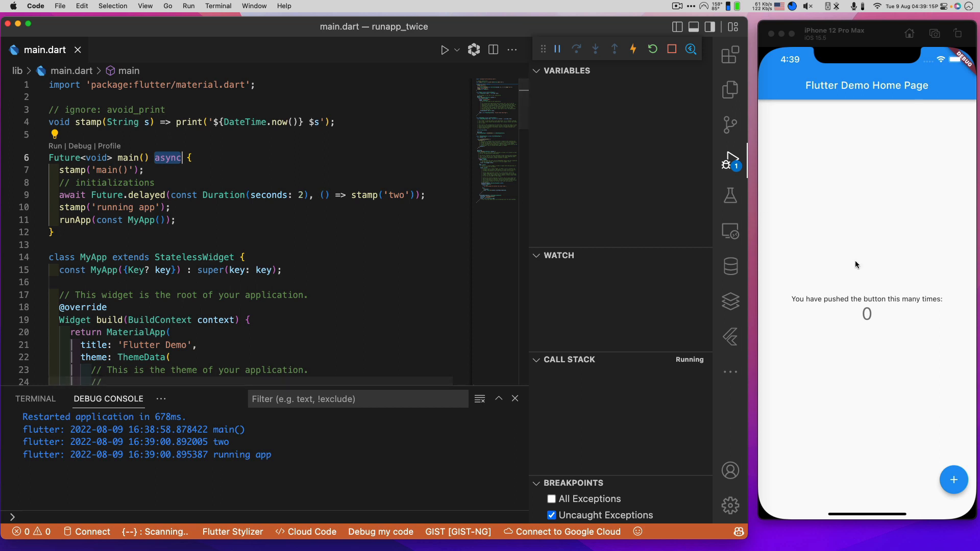
{"action": "mouse_move", "coordinate": [963, 487]}
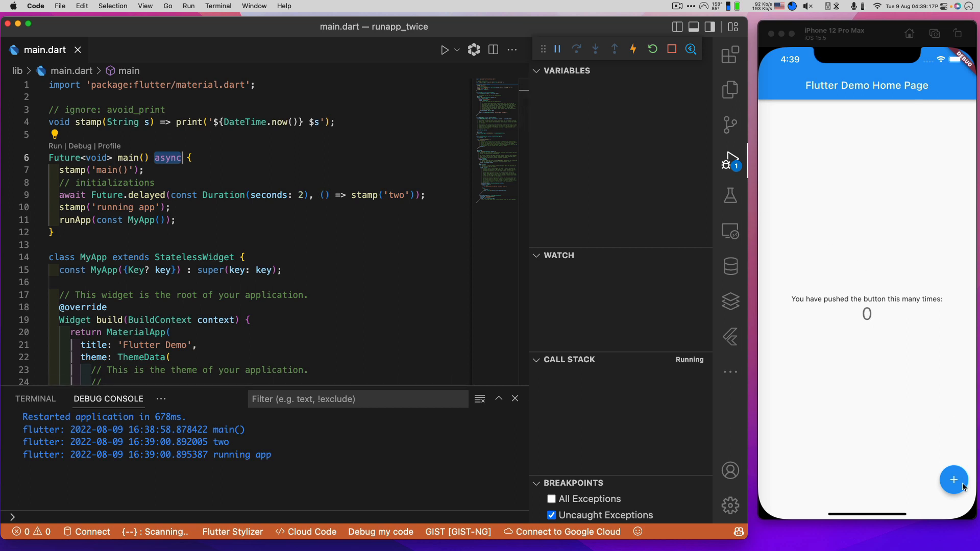
{"action": "left_click", "coordinate": [953, 479]}
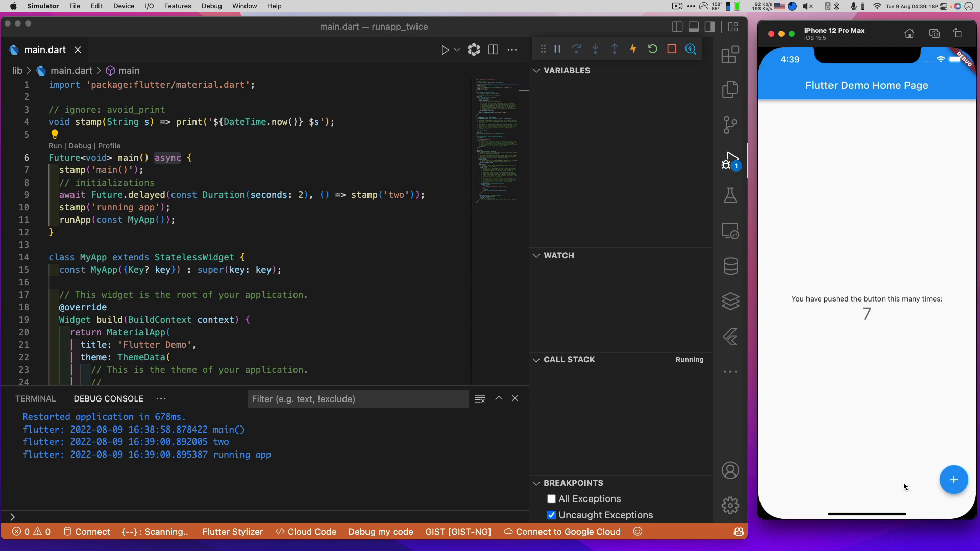
{"action": "mouse_move", "coordinate": [412, 487]}
{"action": "type", "text": "await Future.delayed(const Duration(seconds: 4), () => stamp('four'));"}
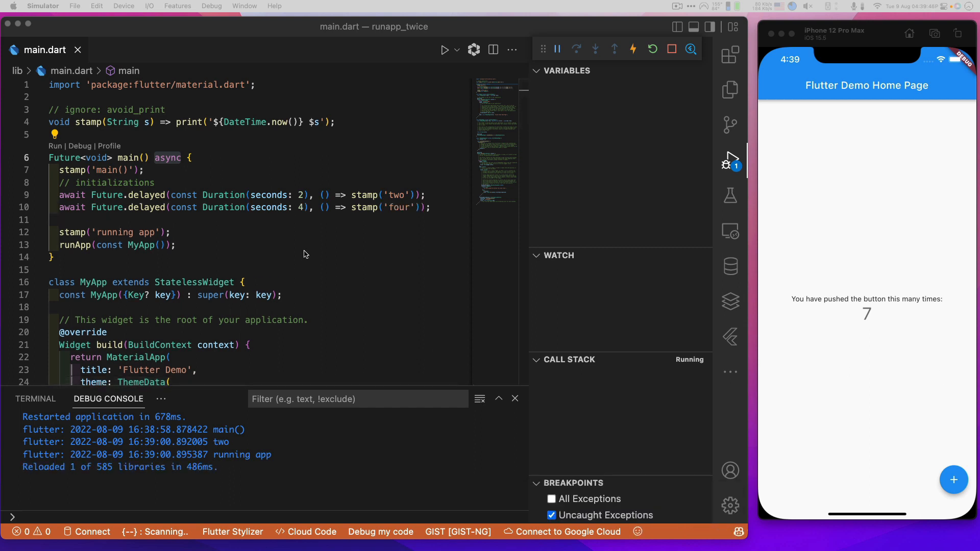
{"action": "mouse_move", "coordinate": [306, 211]}
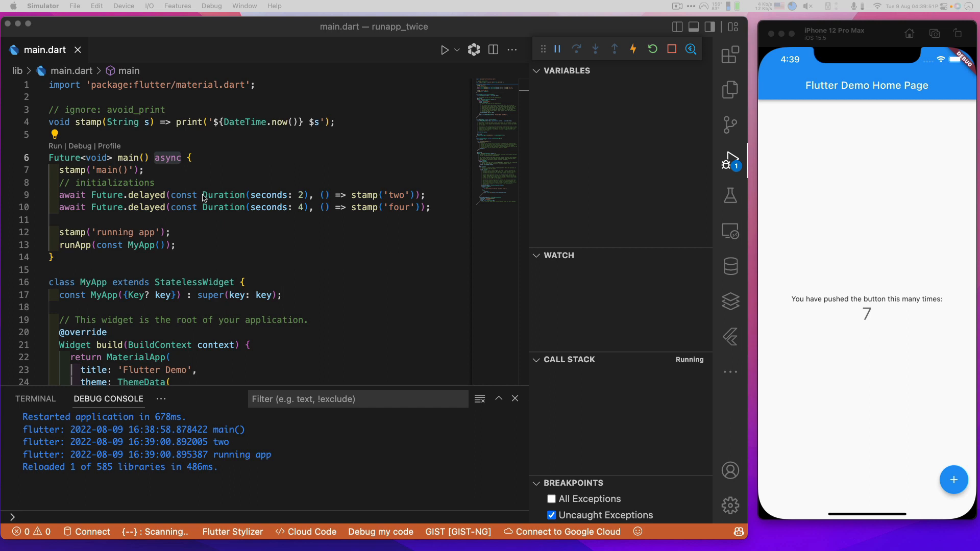
{"action": "mouse_move", "coordinate": [229, 211]}
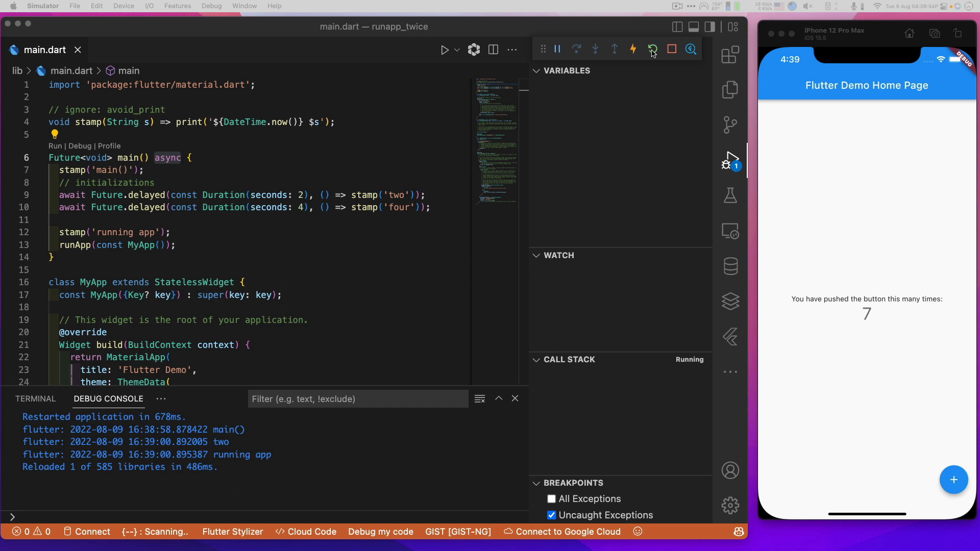
Restart the app to run the two- and four-second delays, then increment the counter
{"action": "left_click", "coordinate": [651, 49]}
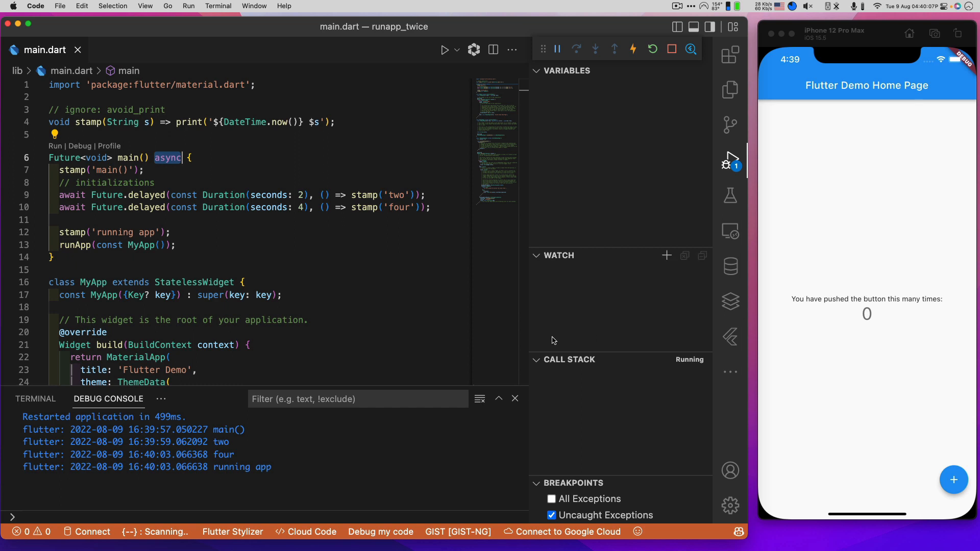
{"action": "mouse_move", "coordinate": [208, 242]}
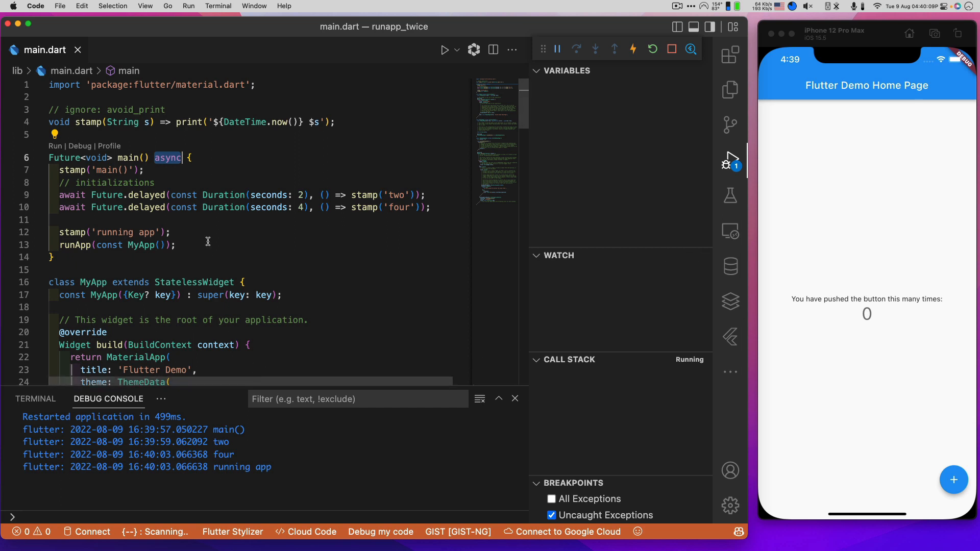
{"action": "mouse_move", "coordinate": [306, 198]}
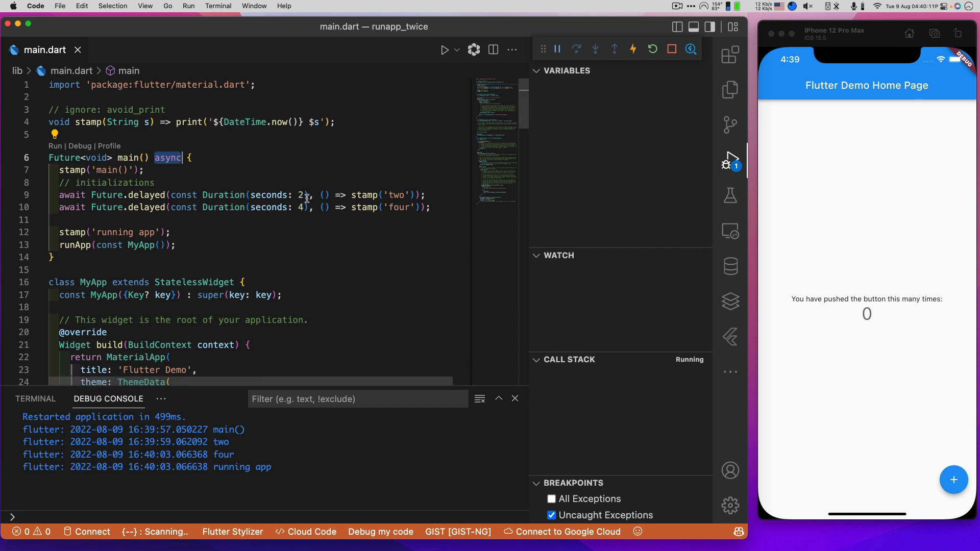
{"action": "mouse_move", "coordinate": [251, 197]}
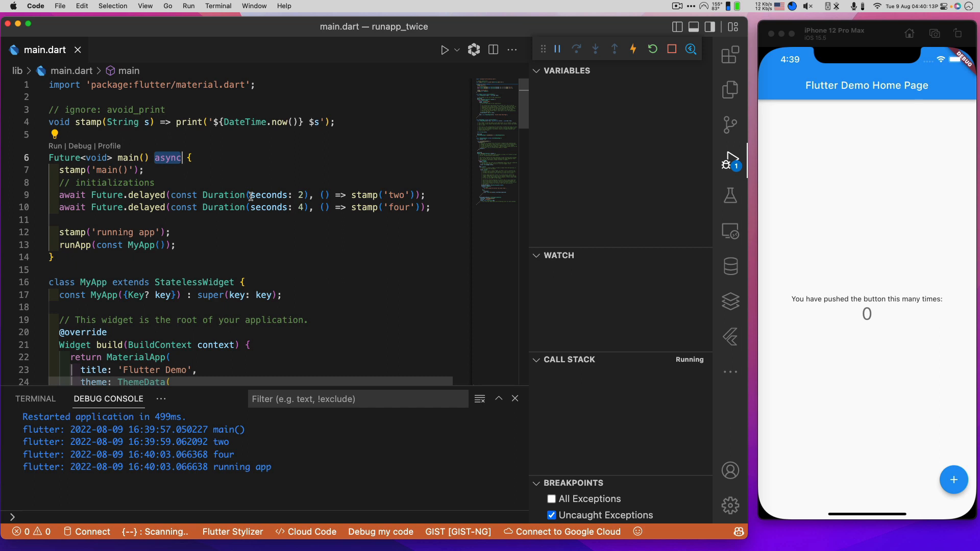
{"action": "mouse_move", "coordinate": [267, 206]}
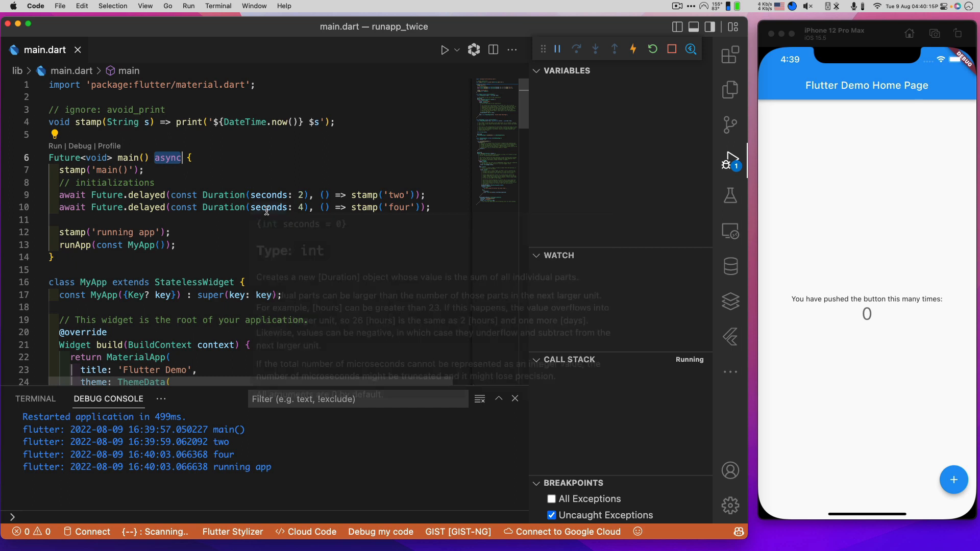
{"action": "mouse_move", "coordinate": [437, 414]}
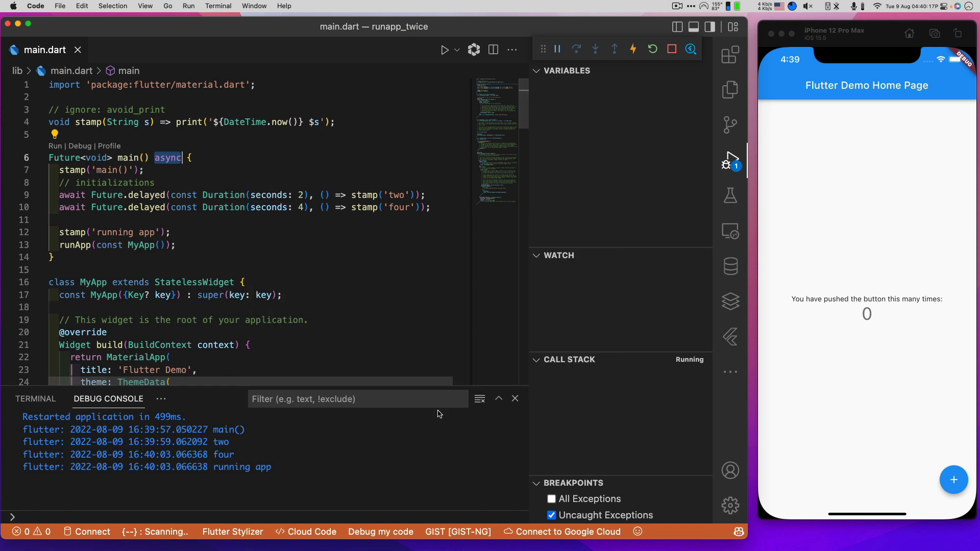
{"action": "mouse_move", "coordinate": [533, 385]}
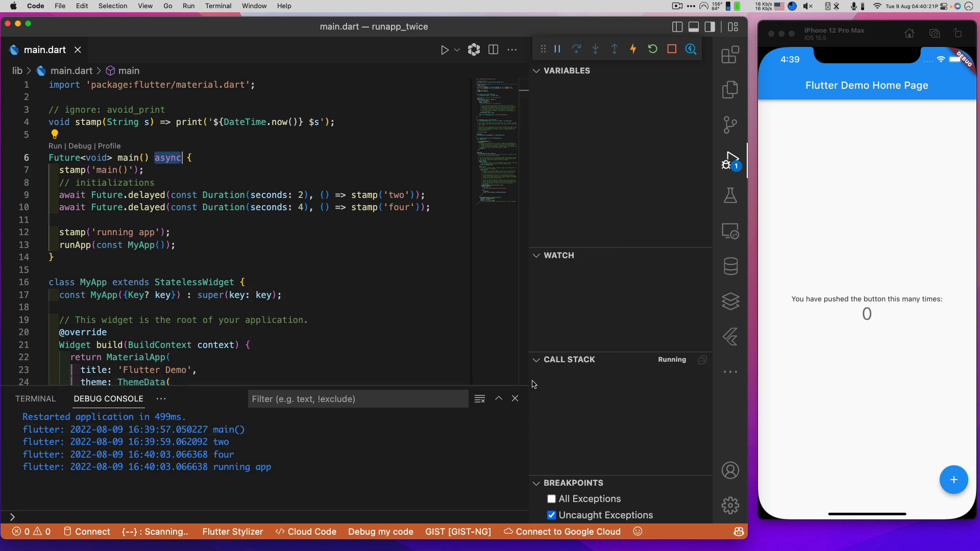
{"action": "left_click", "coordinate": [954, 479]}
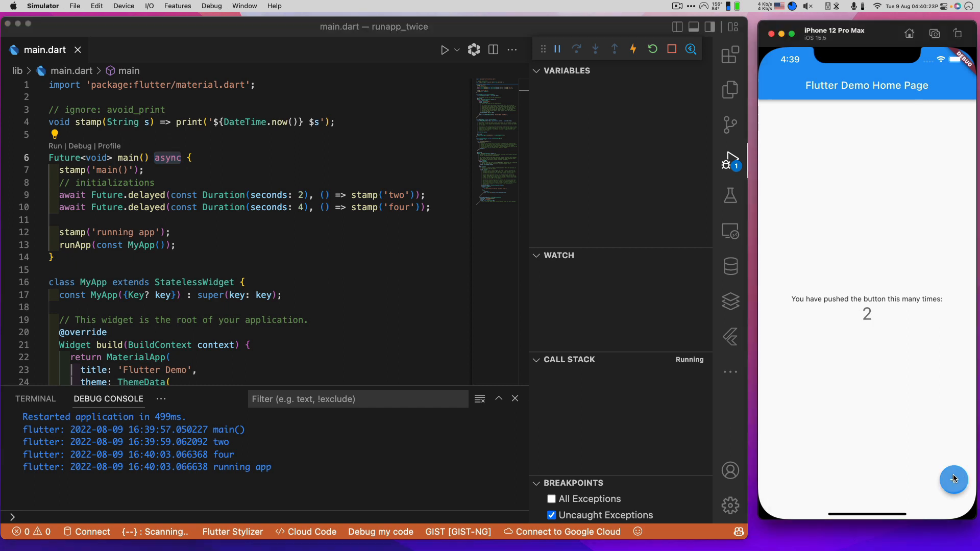
Increment the counter once more, then restart the app to rerun the three delays
{"action": "left_click", "coordinate": [953, 479]}
{"action": "type", "text": "await Future.delayed(const Duration(seconds: 6), () => stamp('six'));"}
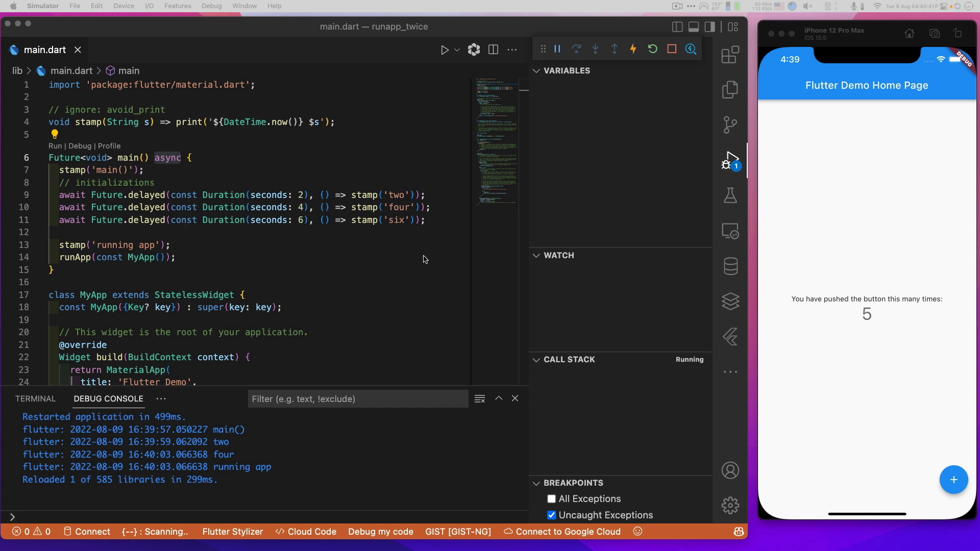
{"action": "mouse_move", "coordinate": [393, 227]}
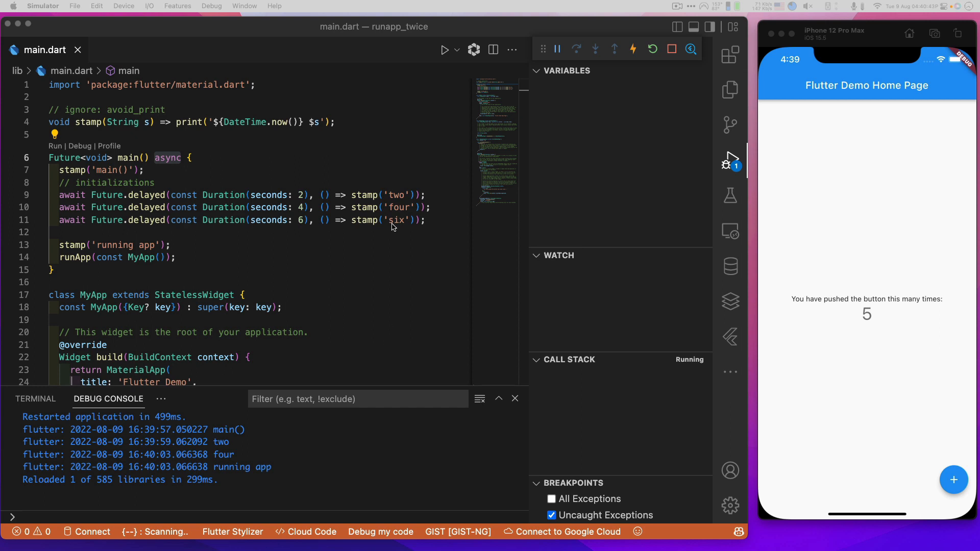
{"action": "mouse_move", "coordinate": [350, 259]}
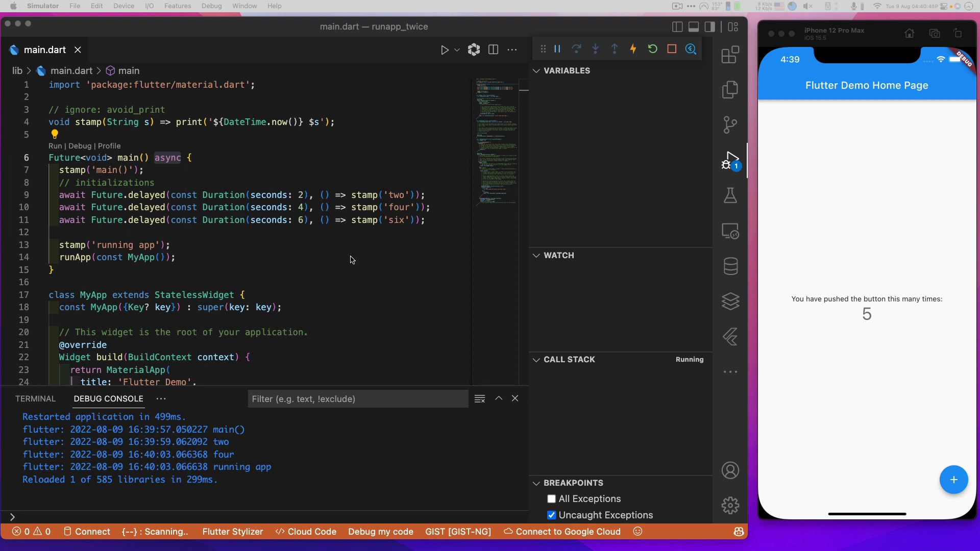
{"action": "mouse_move", "coordinate": [102, 200]}
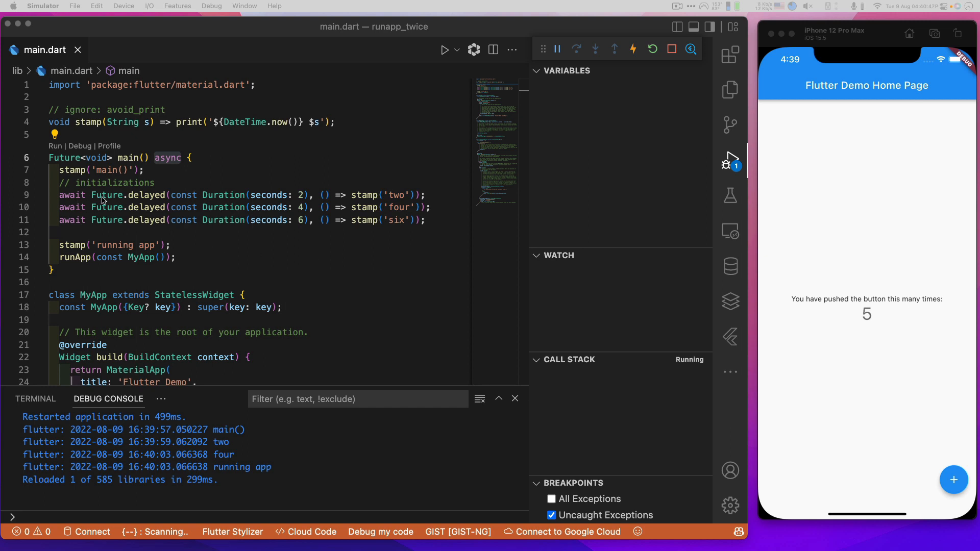
{"action": "mouse_move", "coordinate": [336, 218]}
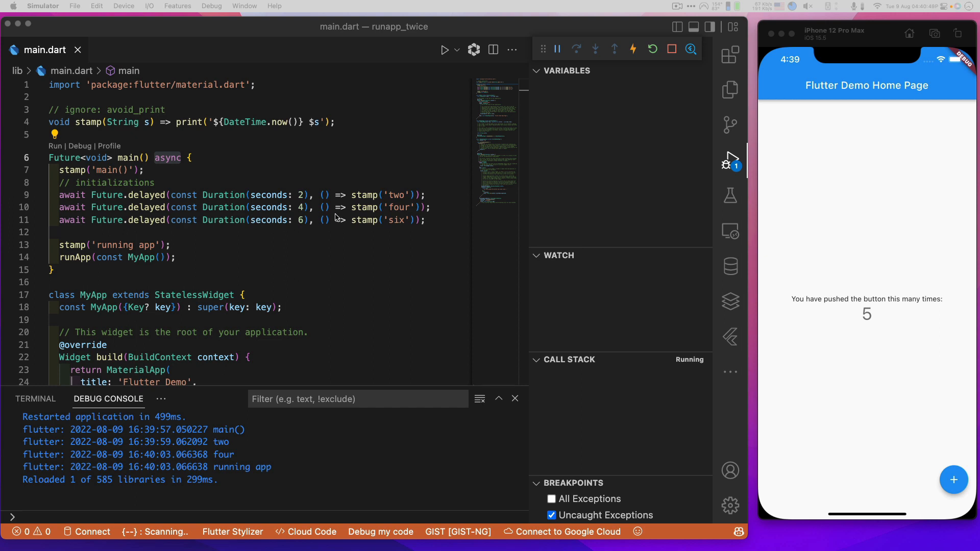
{"action": "mouse_move", "coordinate": [655, 239]}
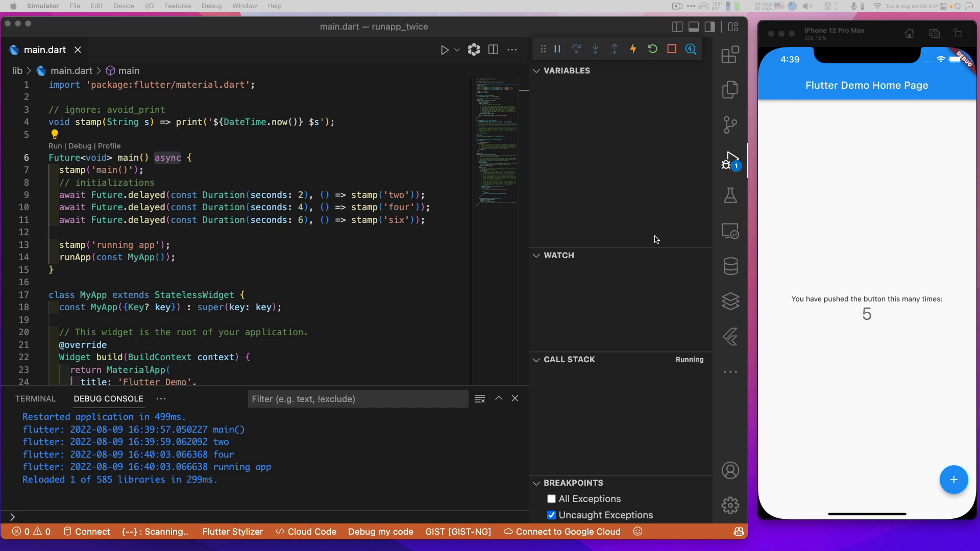
{"action": "mouse_move", "coordinate": [601, 204]}
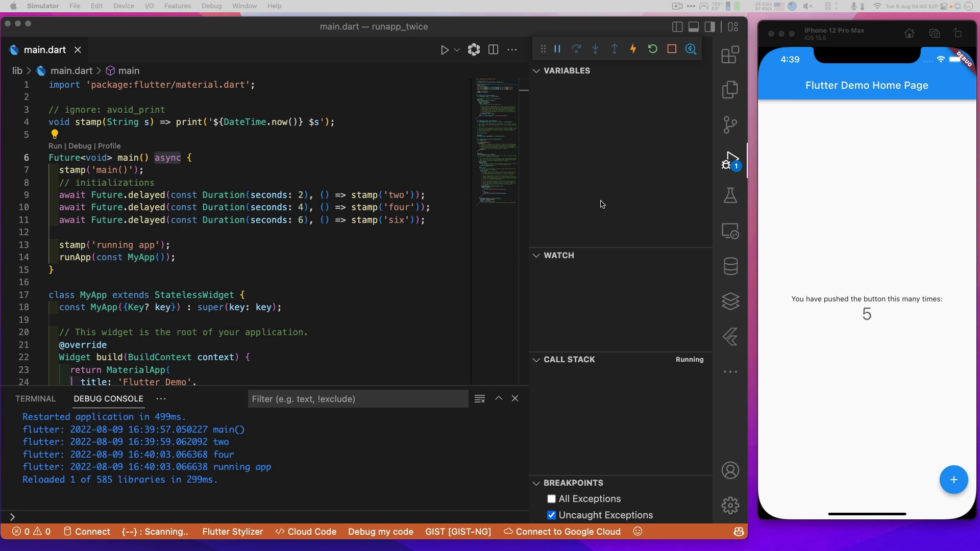
{"action": "left_click", "coordinate": [652, 49]}
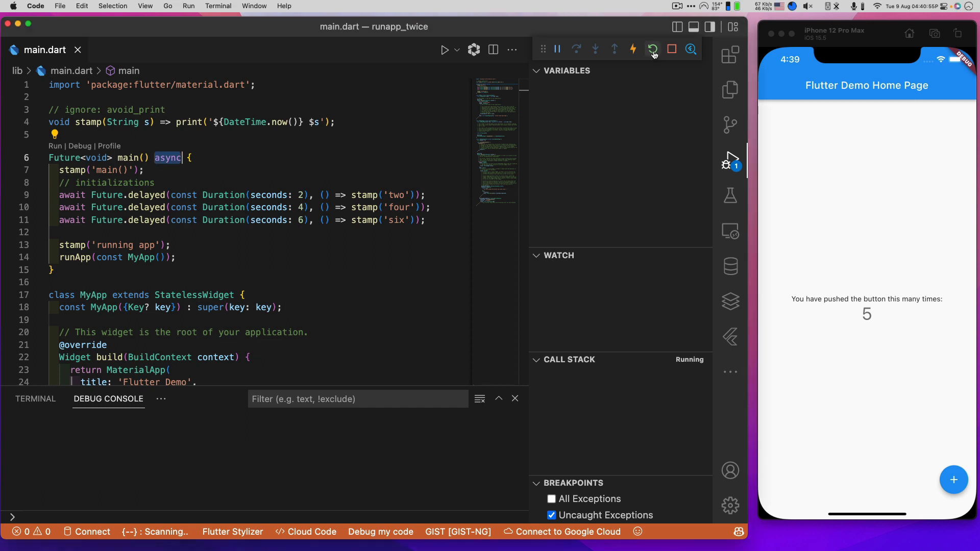
Restart the app again to log main, two, four, six and running app
{"action": "left_click", "coordinate": [652, 49]}
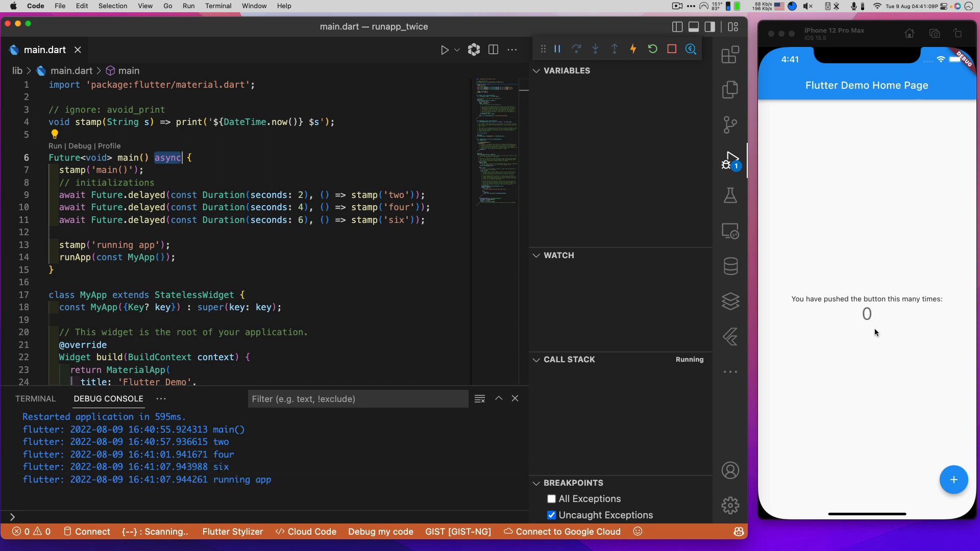
{"action": "mouse_move", "coordinate": [874, 331]}
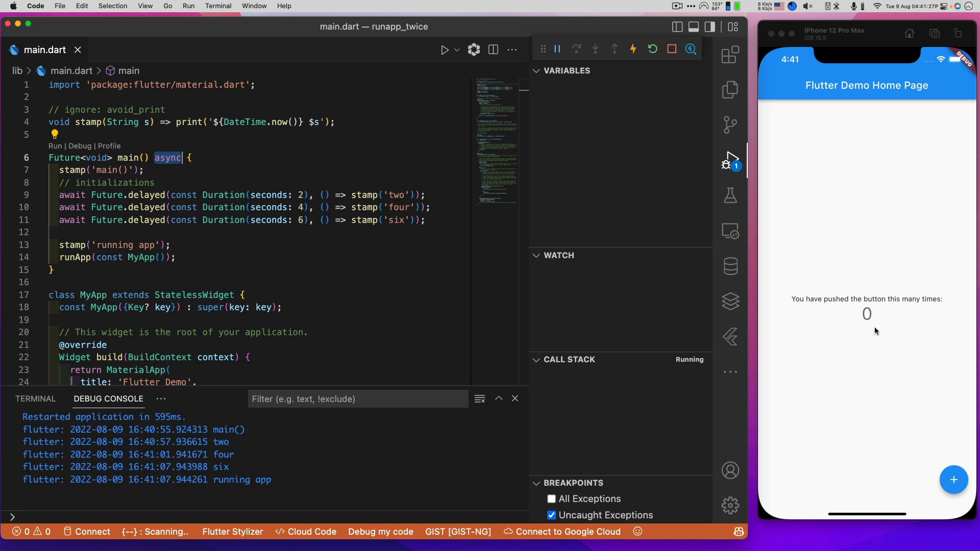
{"action": "mouse_move", "coordinate": [582, 367]}
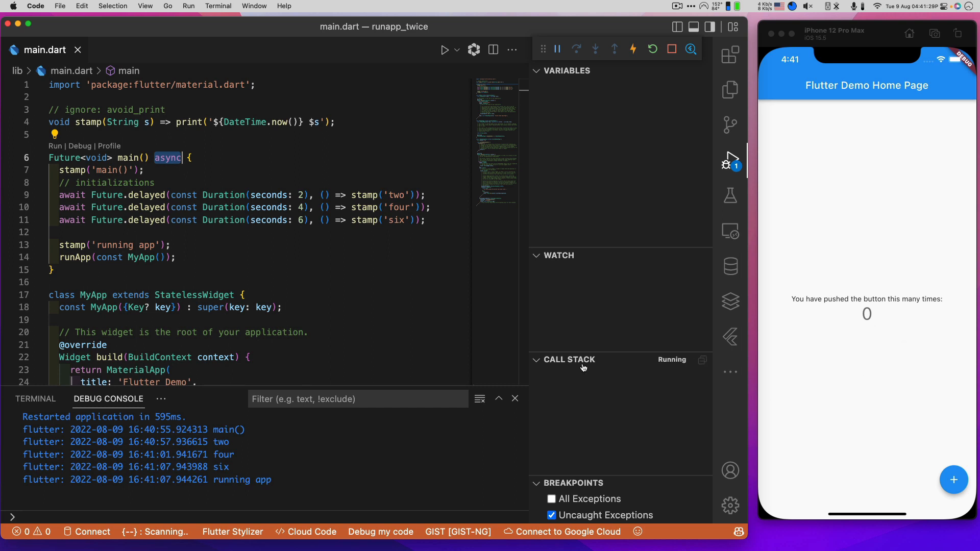
{"action": "mouse_move", "coordinate": [307, 242]}
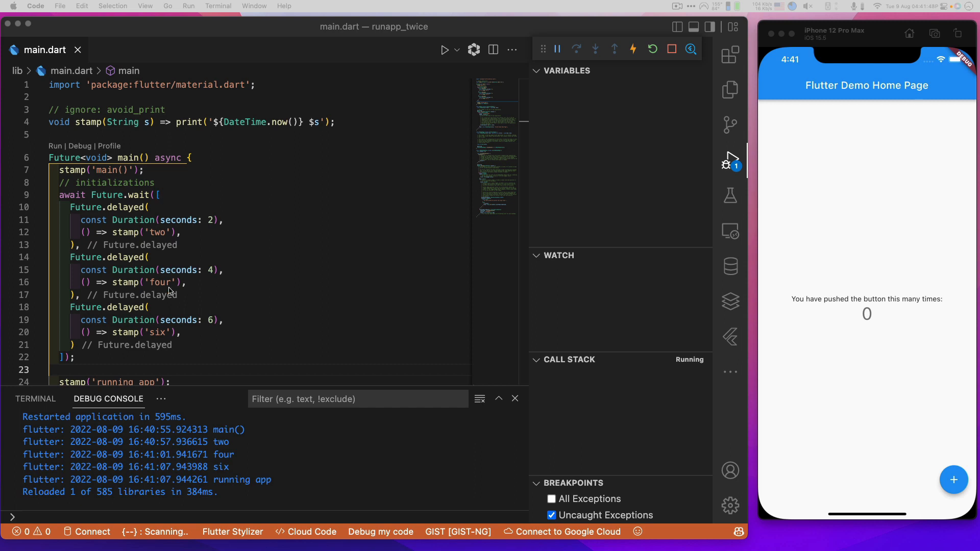
{"action": "mouse_move", "coordinate": [159, 193]}
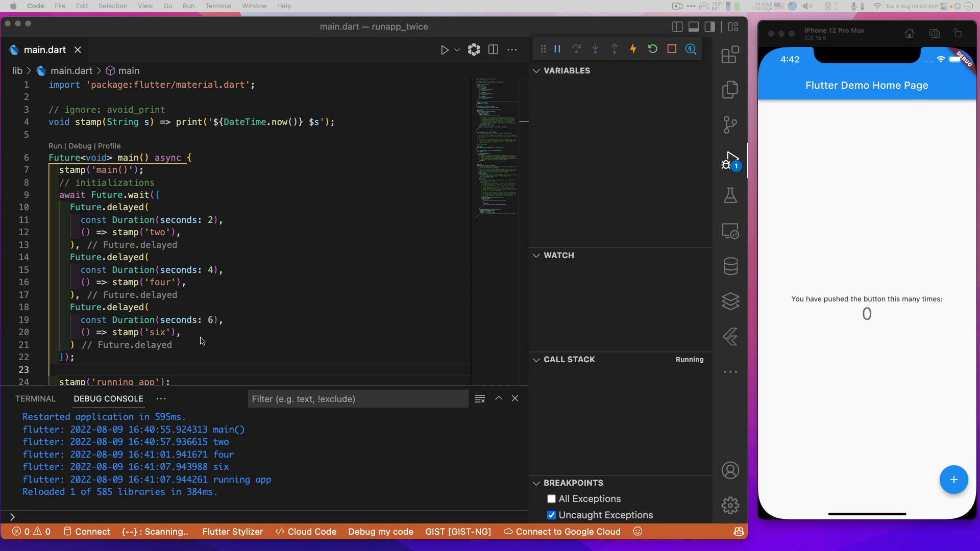
{"action": "mouse_move", "coordinate": [150, 213]}
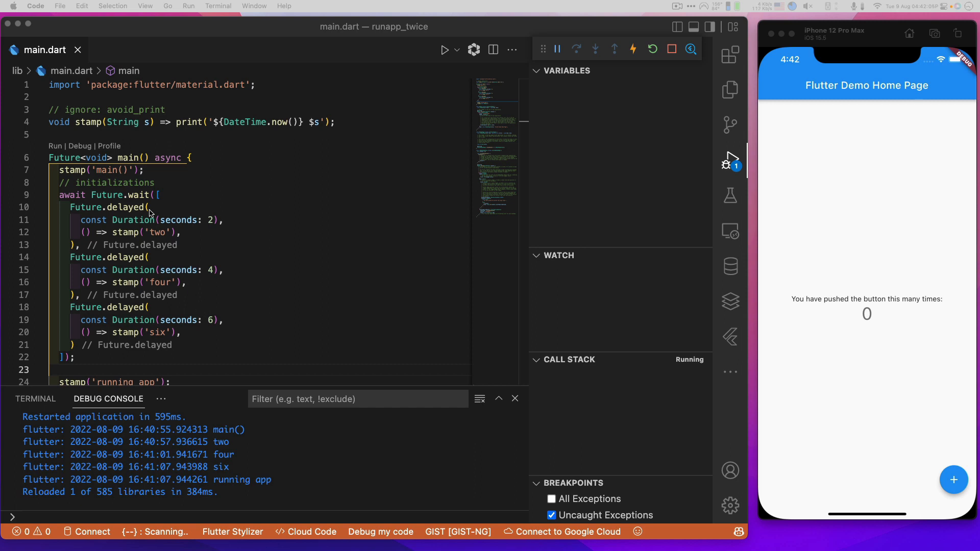
{"action": "mouse_move", "coordinate": [213, 326]}
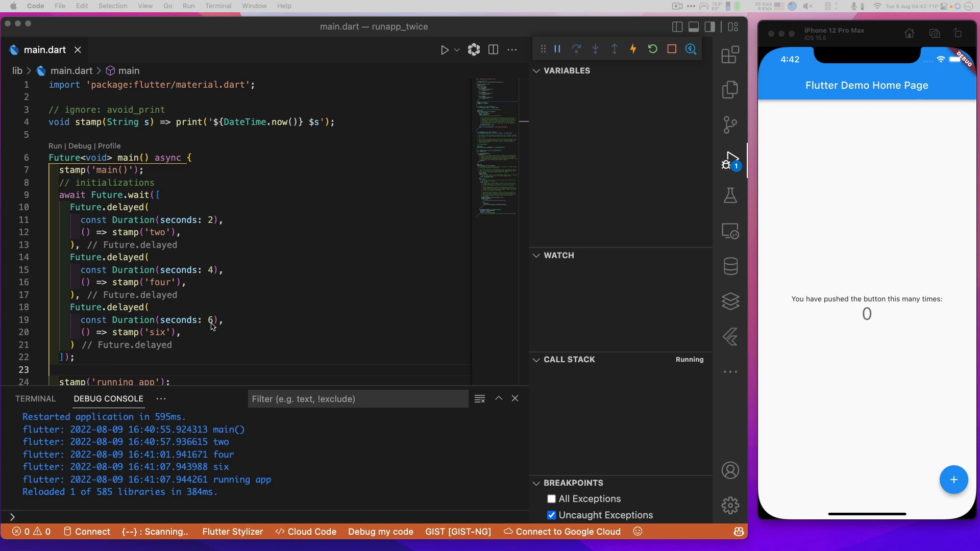
{"action": "mouse_move", "coordinate": [954, 480]}
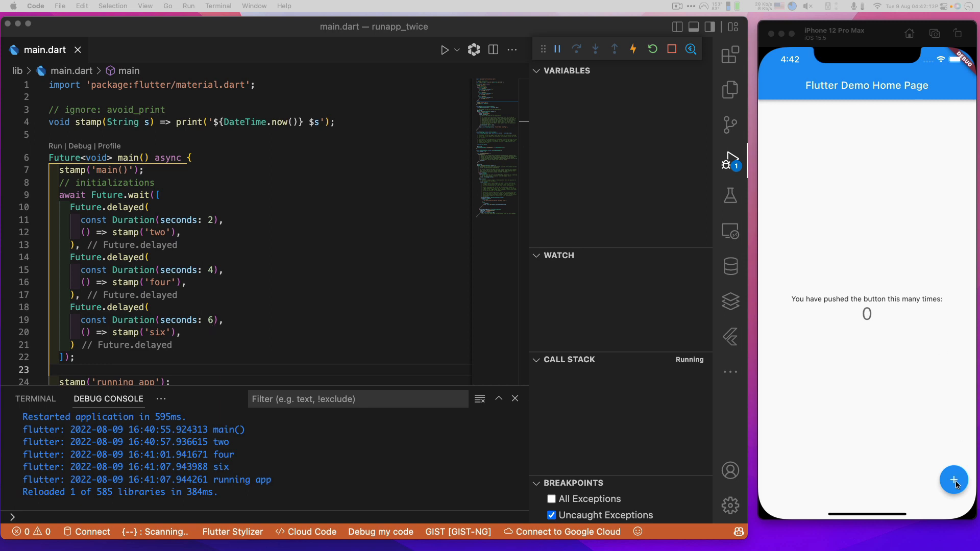
Increment the counter, then restart the app to run the parallel delays
{"action": "left_click", "coordinate": [953, 479]}
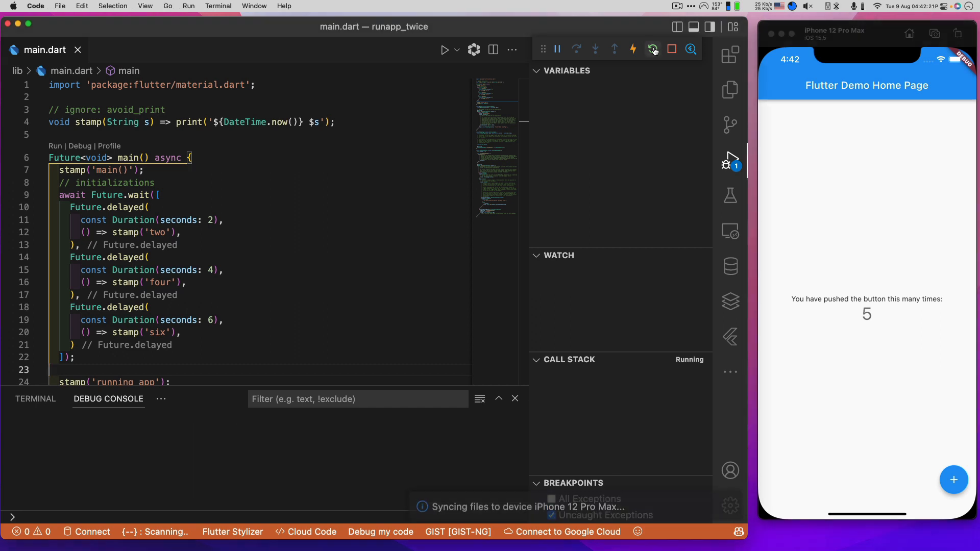
{"action": "left_click", "coordinate": [652, 49]}
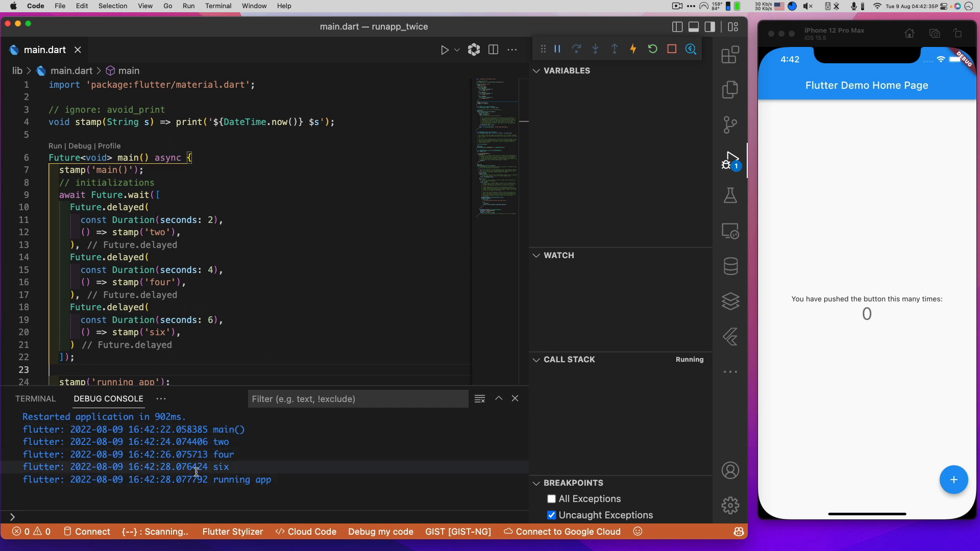
{"action": "mouse_move", "coordinate": [729, 265]}
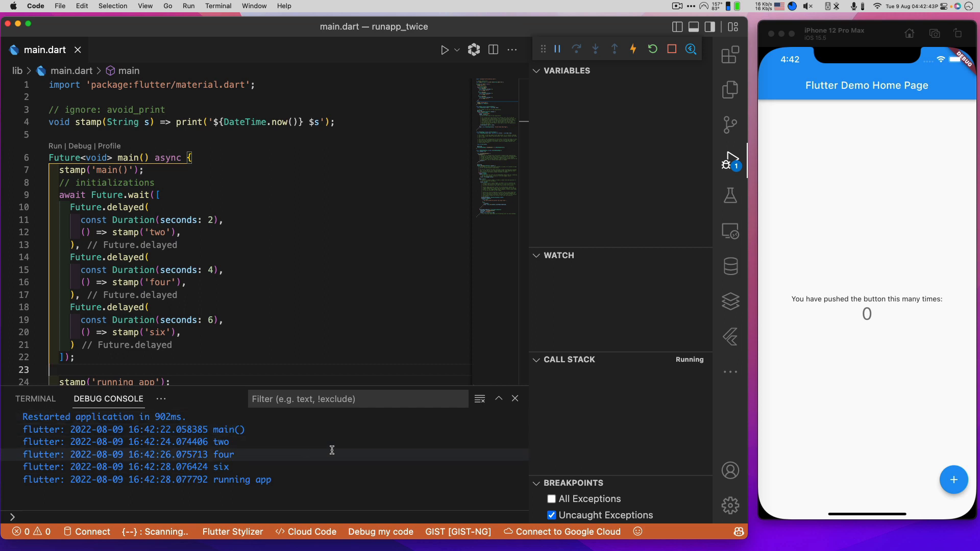
{"action": "mouse_move", "coordinate": [956, 450]}
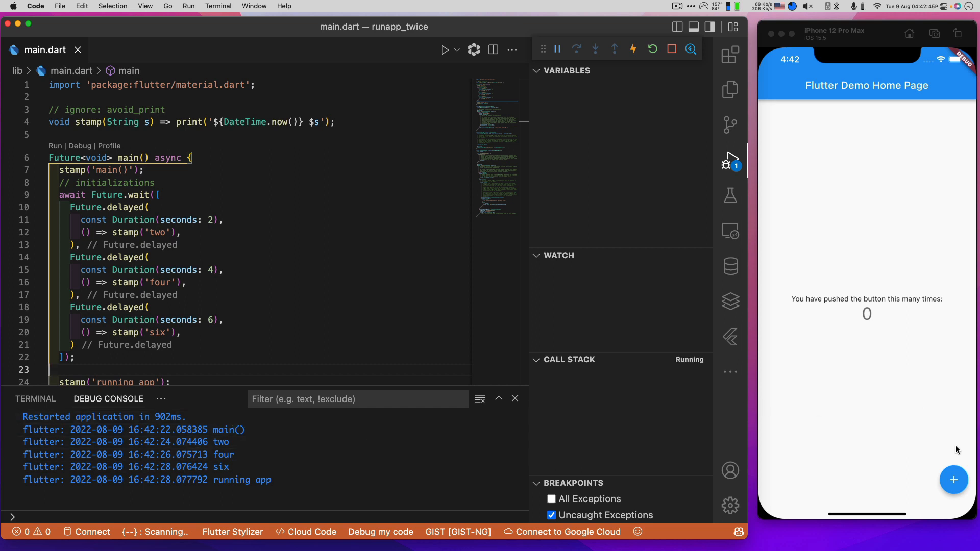
Tap the Simulator's + button to push the counter toward 6
{"action": "left_click", "coordinate": [952, 479]}
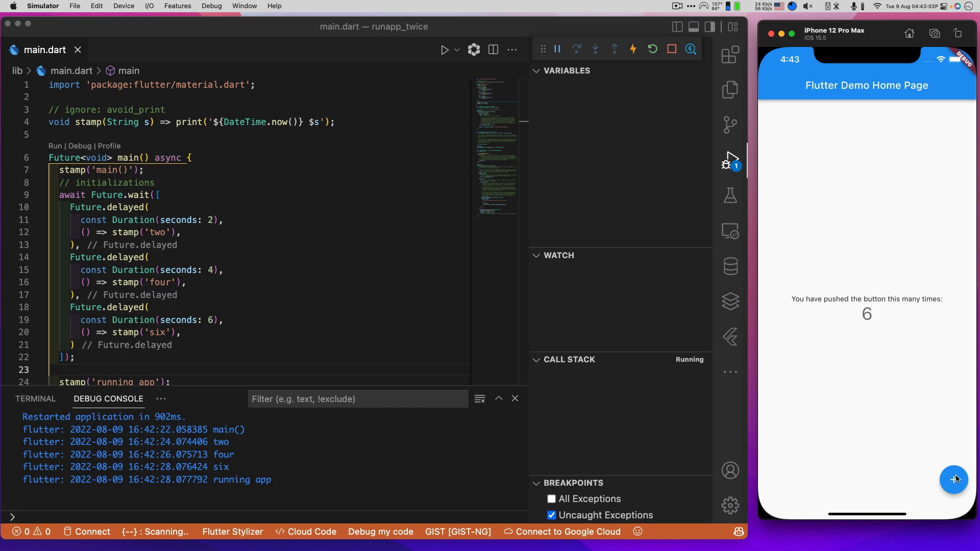
{"action": "mouse_move", "coordinate": [885, 349]}
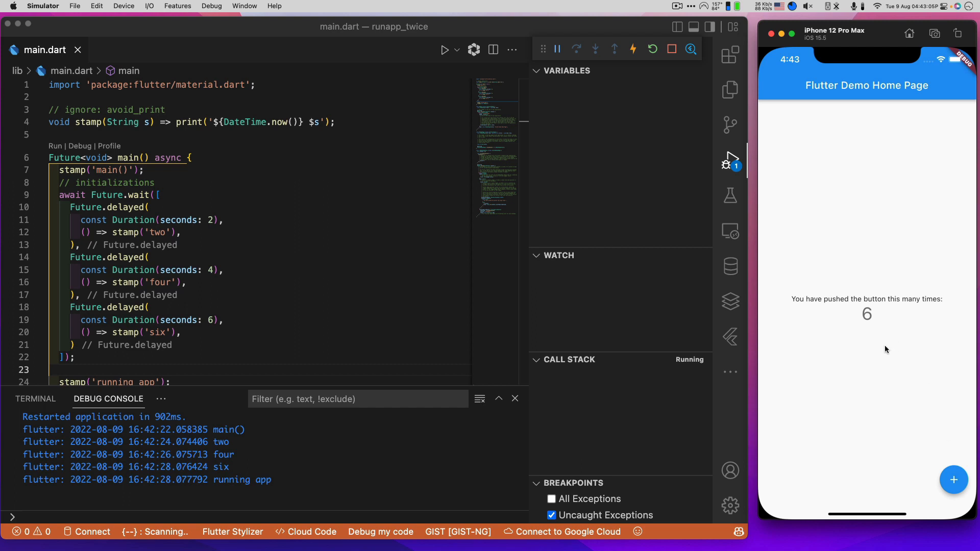
{"action": "mouse_move", "coordinate": [850, 195]}
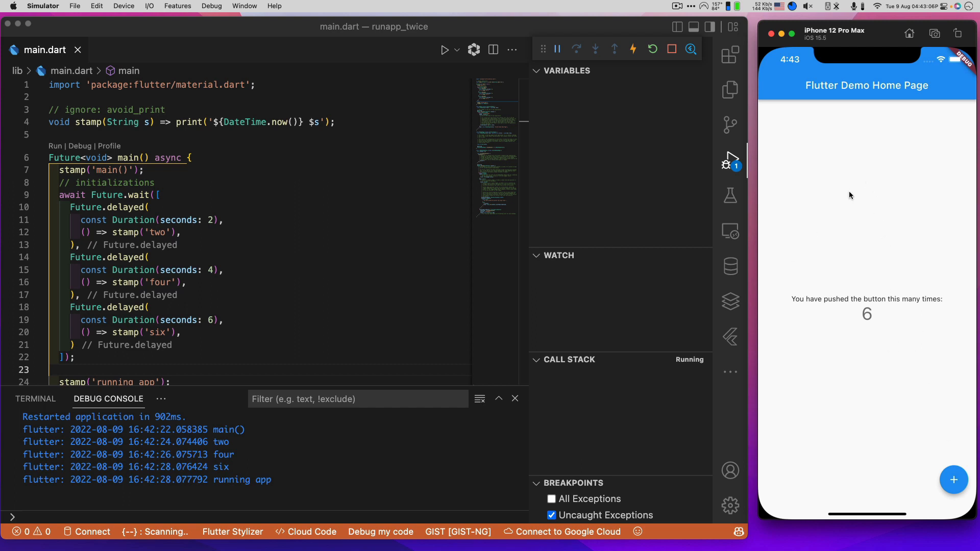
{"action": "mouse_move", "coordinate": [864, 215]}
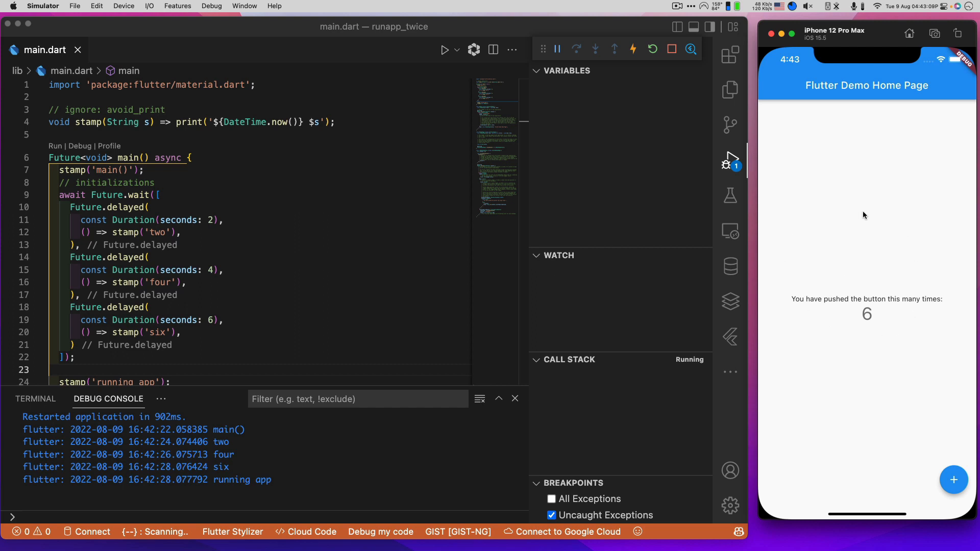
{"action": "mouse_move", "coordinate": [861, 220]}
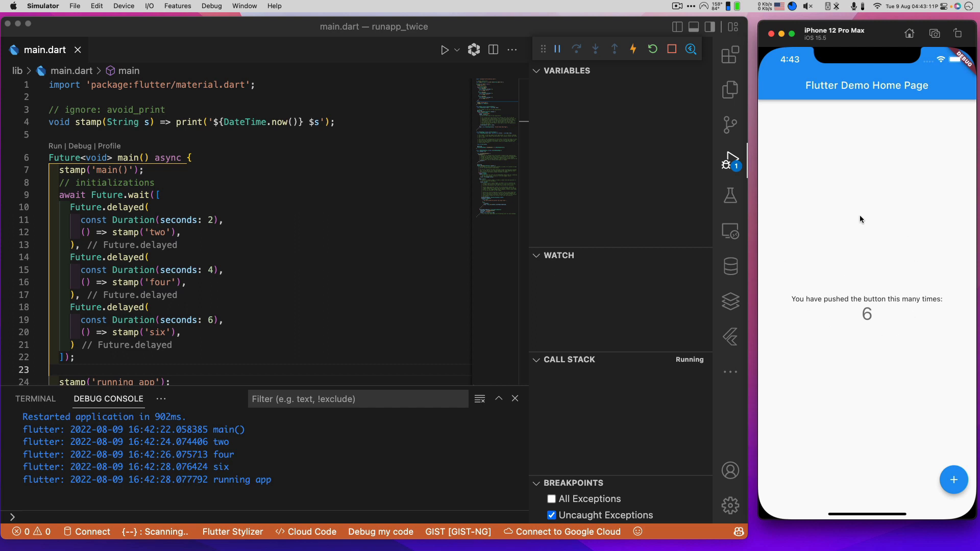
{"action": "mouse_move", "coordinate": [898, 226]}
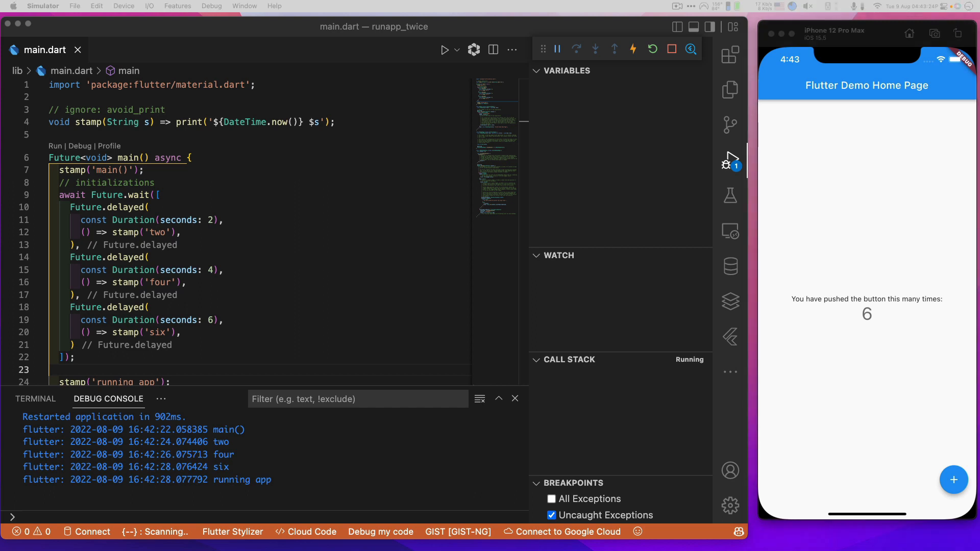
{"action": "mouse_move", "coordinate": [697, 357]}
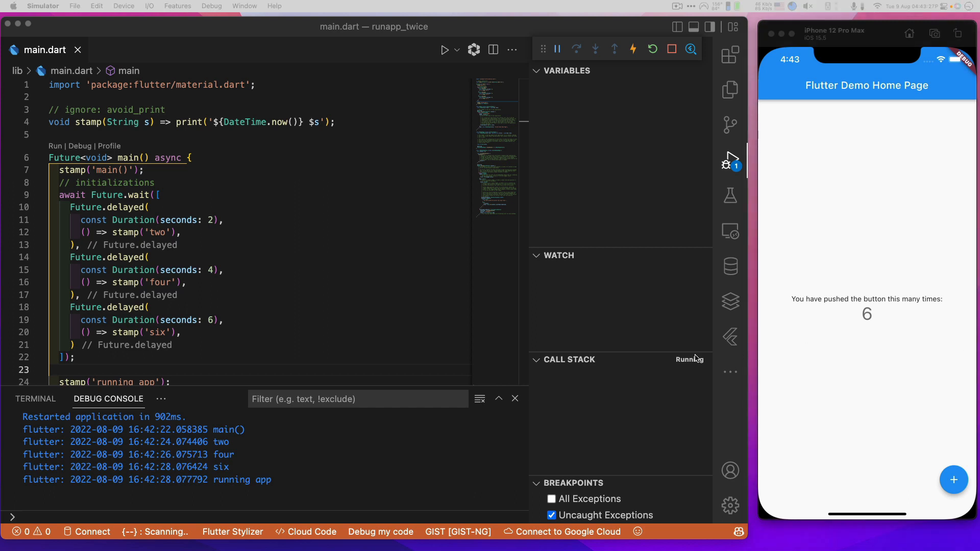
{"action": "scroll", "scroll_direction": "down", "scroll_amount": 3}
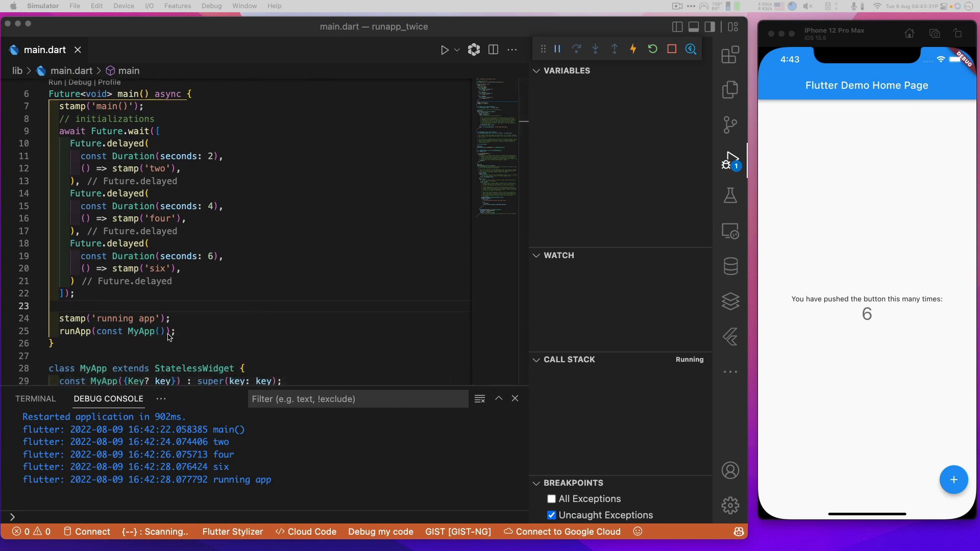
{"action": "mouse_move", "coordinate": [244, 277]}
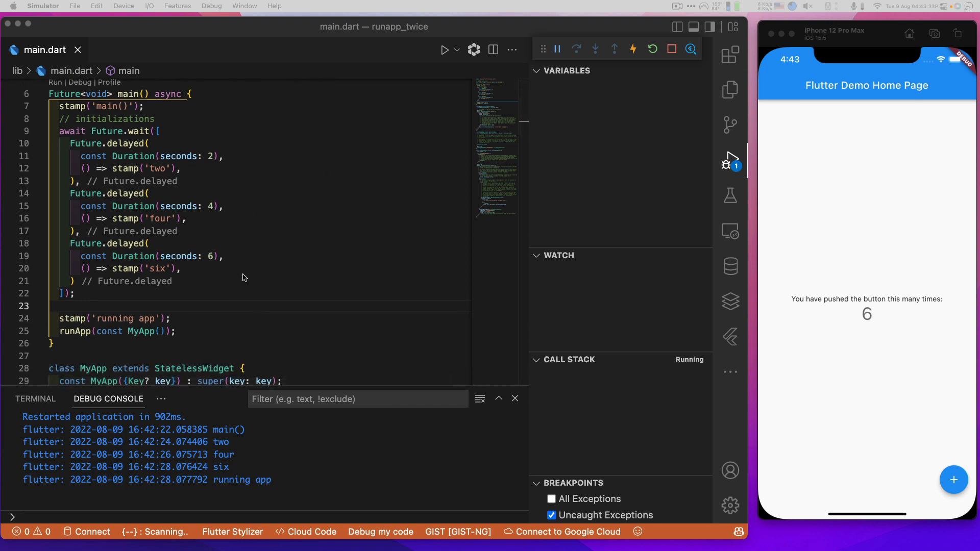
{"action": "mouse_move", "coordinate": [221, 224]}
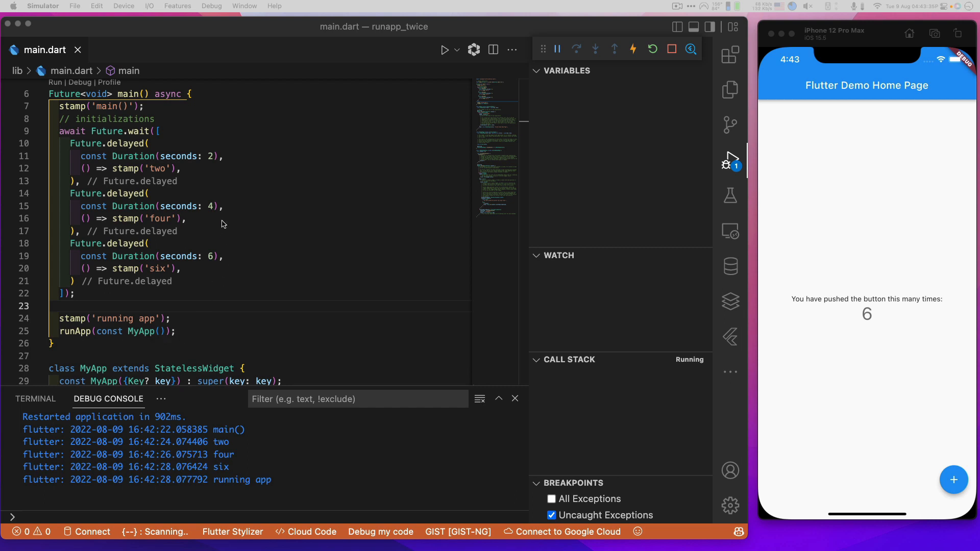
{"action": "mouse_move", "coordinate": [219, 331]}
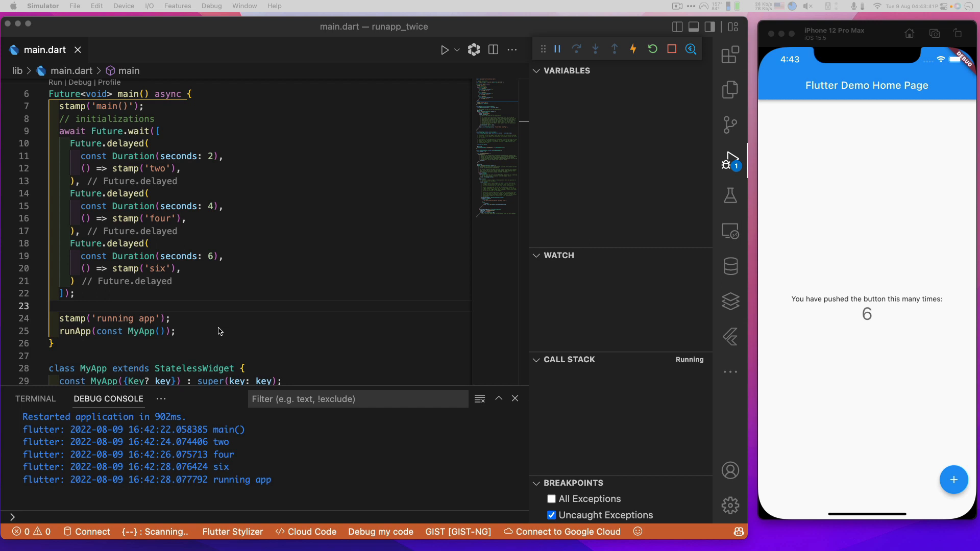
{"action": "mouse_move", "coordinate": [296, 315]}
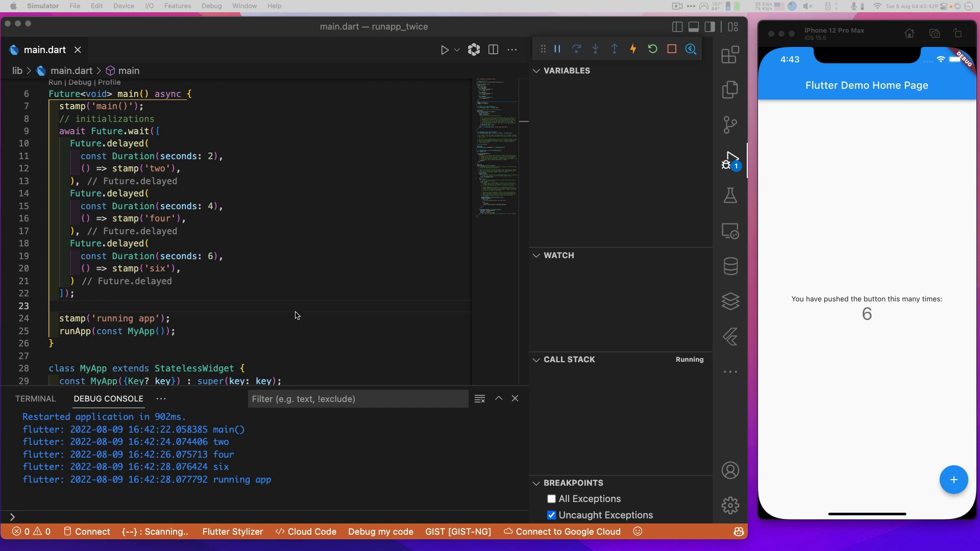
{"action": "scroll", "scroll_direction": "up", "scroll_amount": 3}
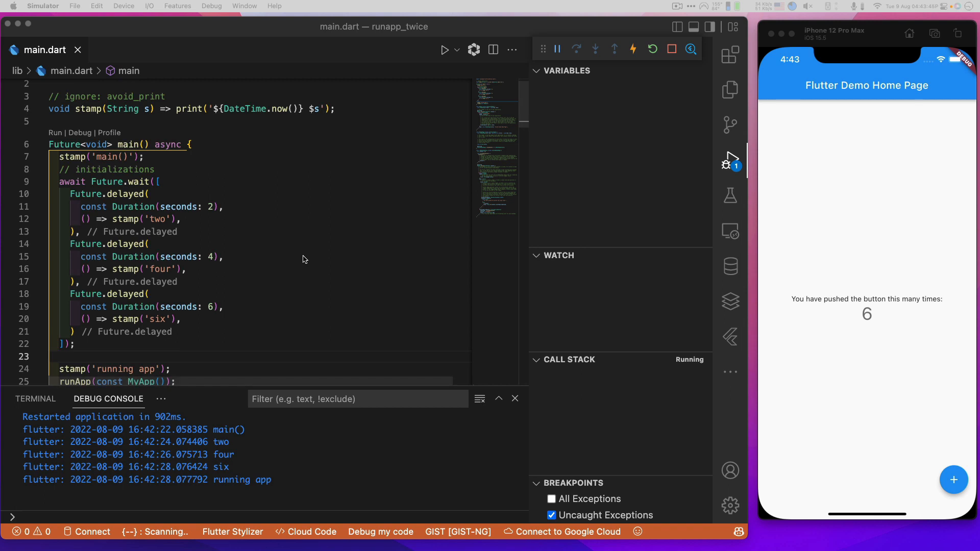
{"action": "mouse_move", "coordinate": [434, 246]}
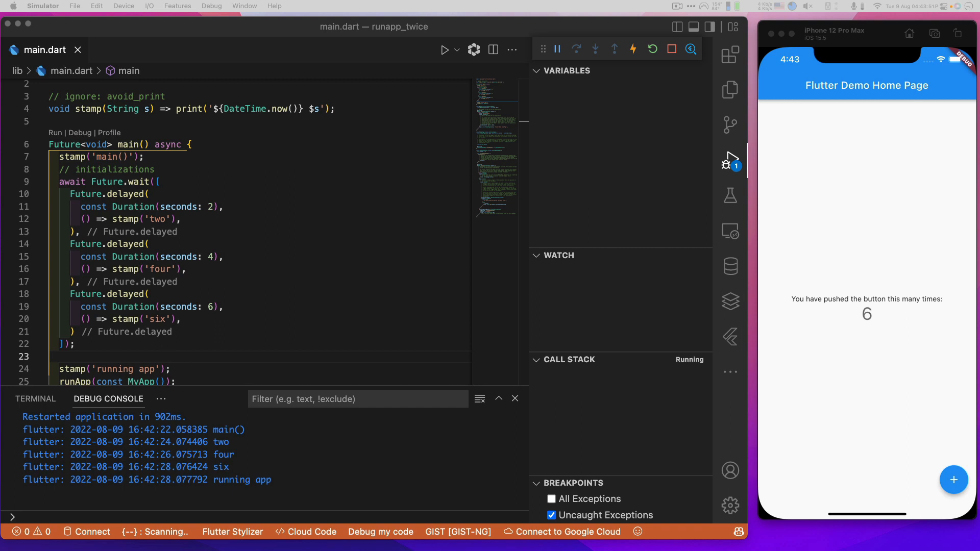
Restart the app and highlight the new runApp CircularProgressIndicator line in main()
{"action": "left_click", "coordinate": [652, 49]}
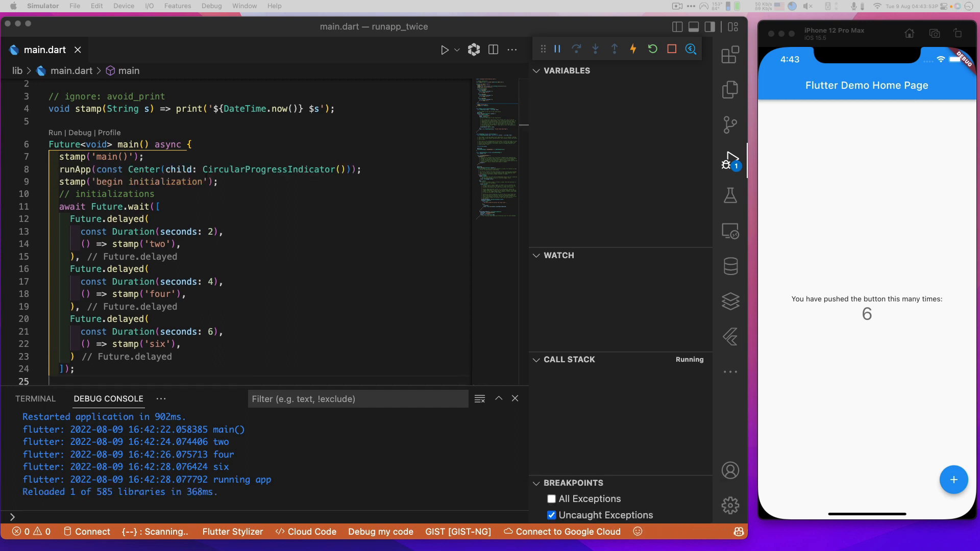
{"action": "mouse_move", "coordinate": [315, 203]}
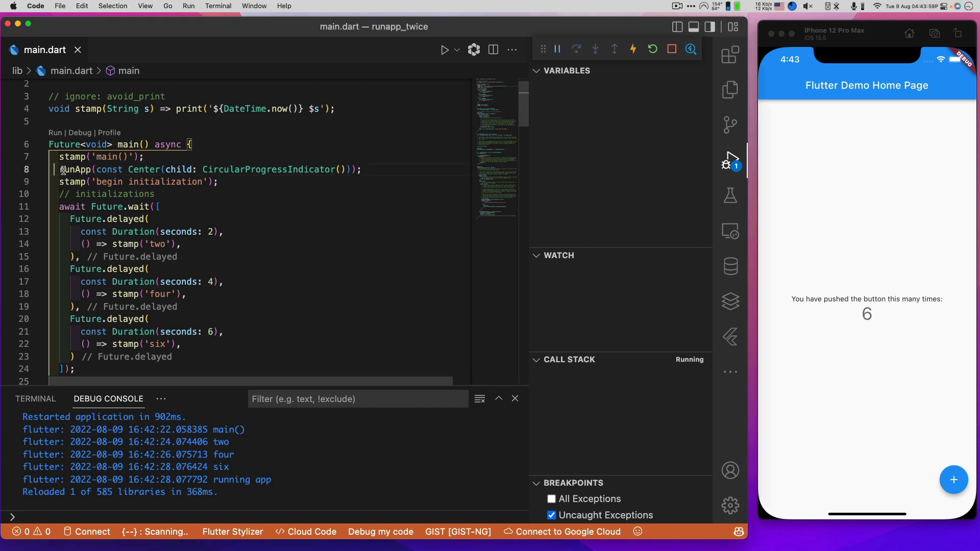
{"action": "left_click", "coordinate": [222, 169]}
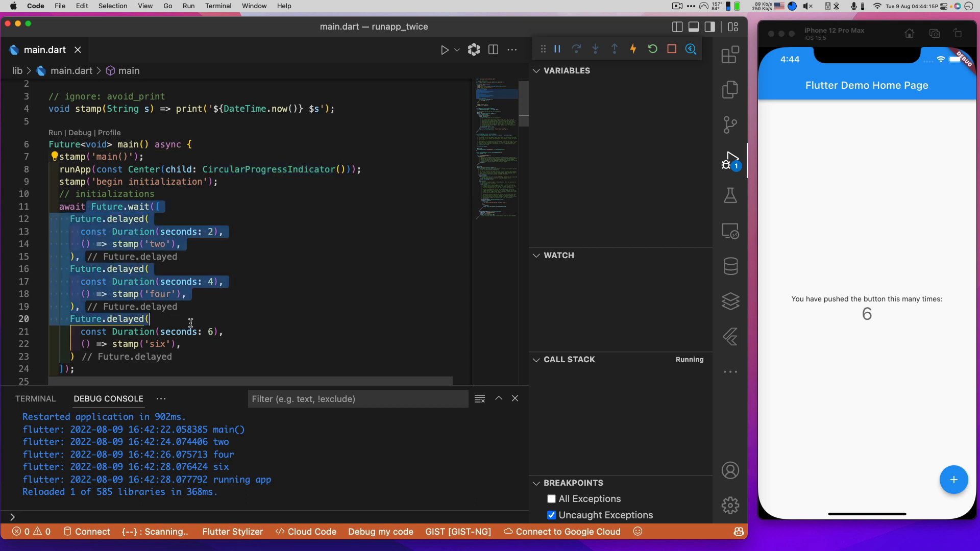
{"action": "scroll", "scroll_direction": "up", "scroll_amount": 3}
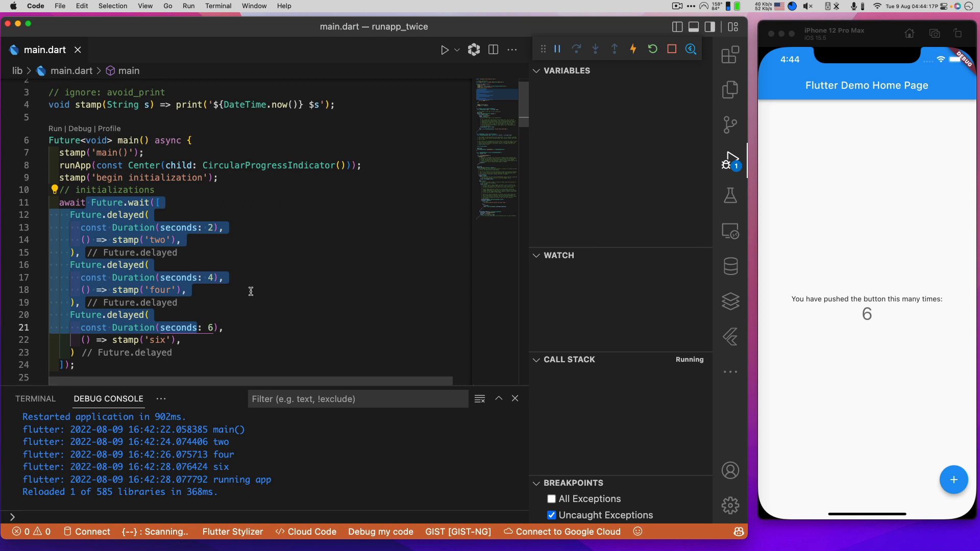
{"action": "scroll", "scroll_direction": "down", "scroll_amount": 3}
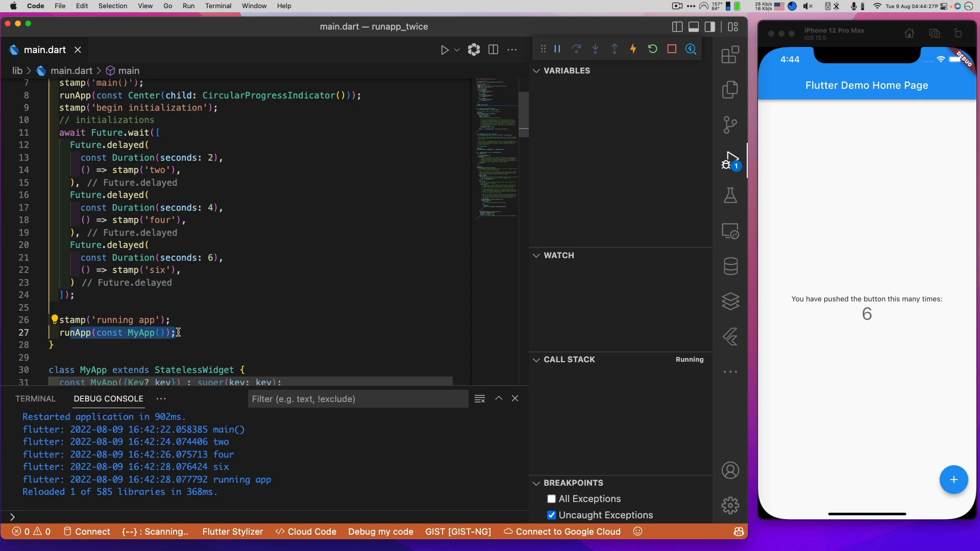
{"action": "mouse_move", "coordinate": [729, 302]}
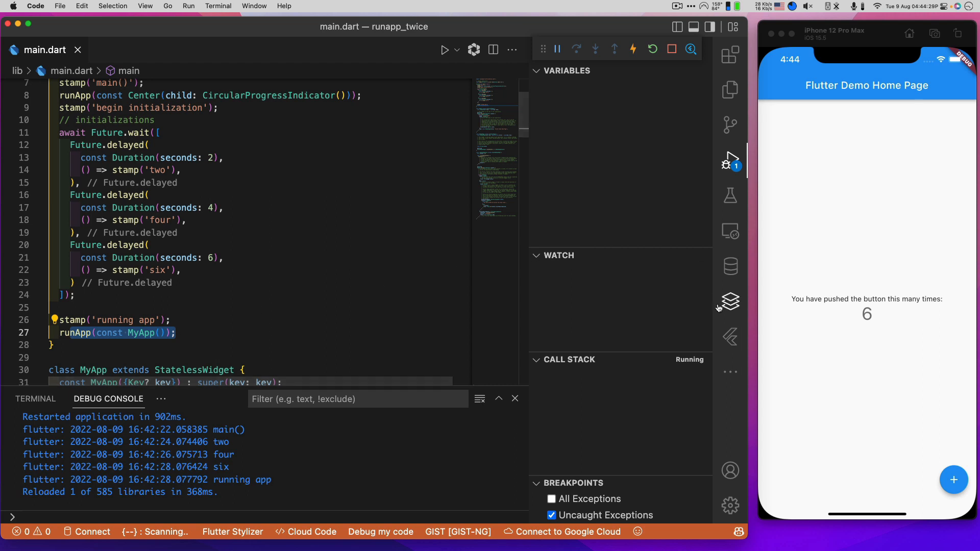
{"action": "mouse_move", "coordinate": [973, 464]}
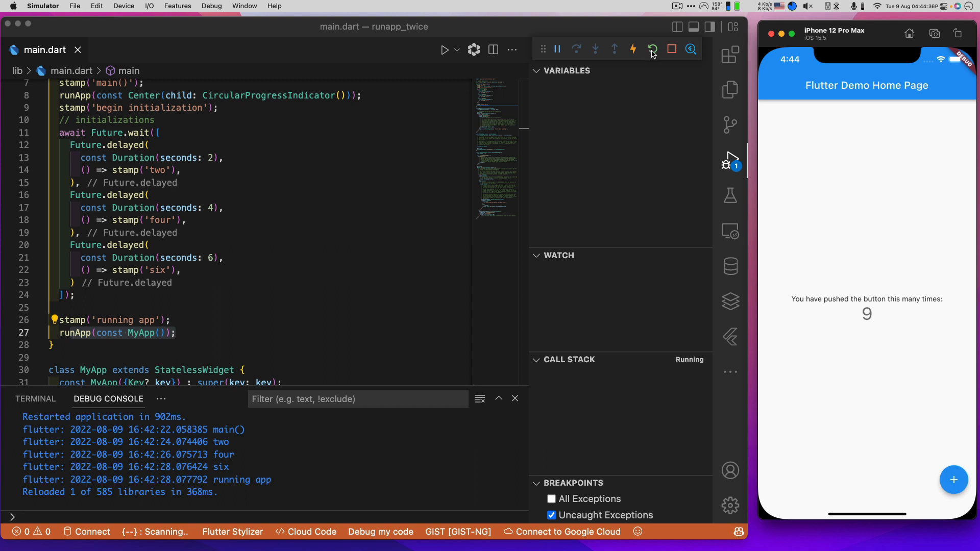
Hot restart the app and check the timestamped main(), two, four, six and running app log lines
{"action": "left_click", "coordinate": [652, 49]}
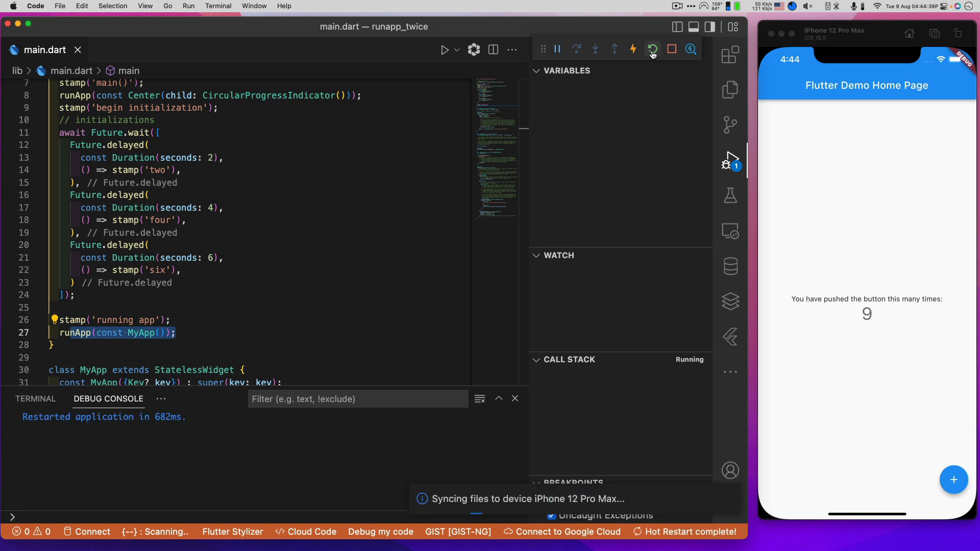
{"action": "left_click", "coordinate": [651, 49]}
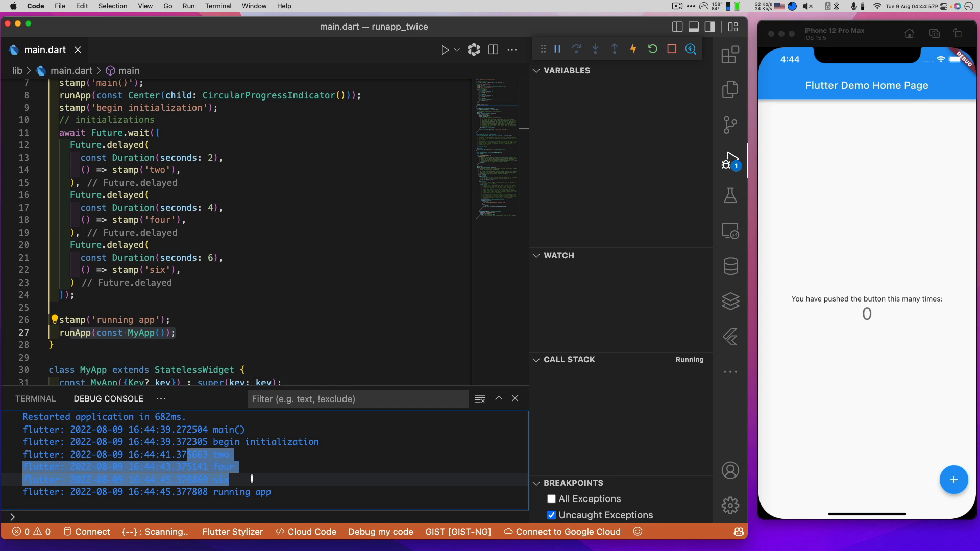
{"action": "mouse_move", "coordinate": [189, 368]}
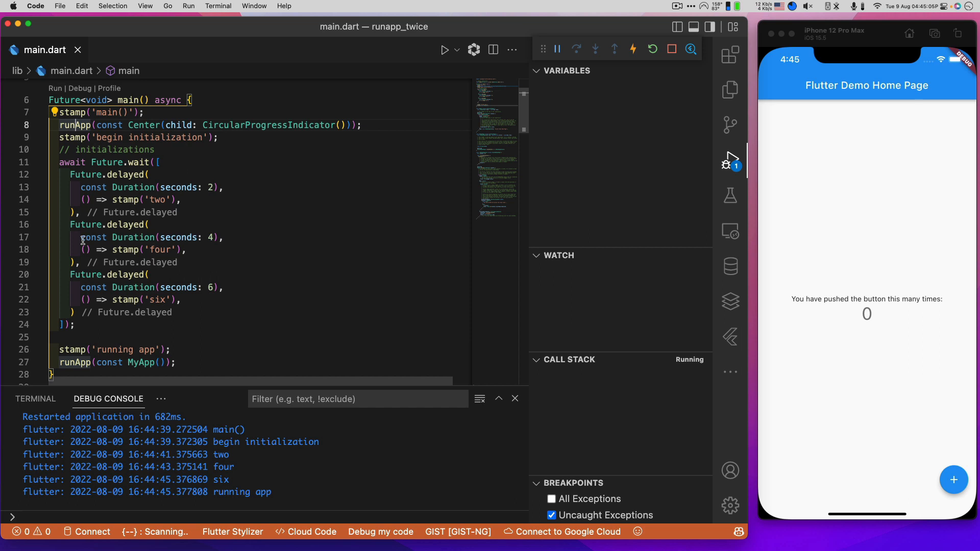
{"action": "mouse_move", "coordinate": [213, 311]}
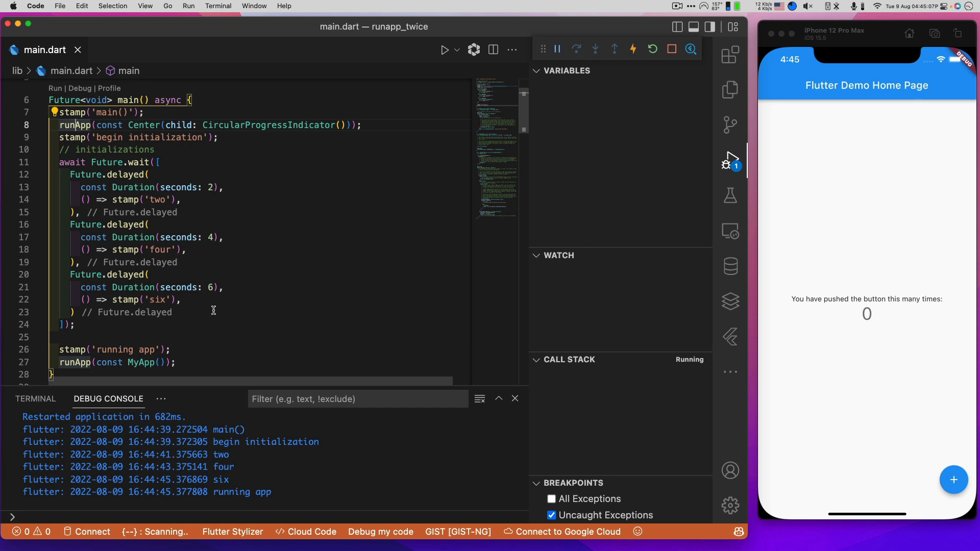
{"action": "mouse_move", "coordinate": [229, 280]}
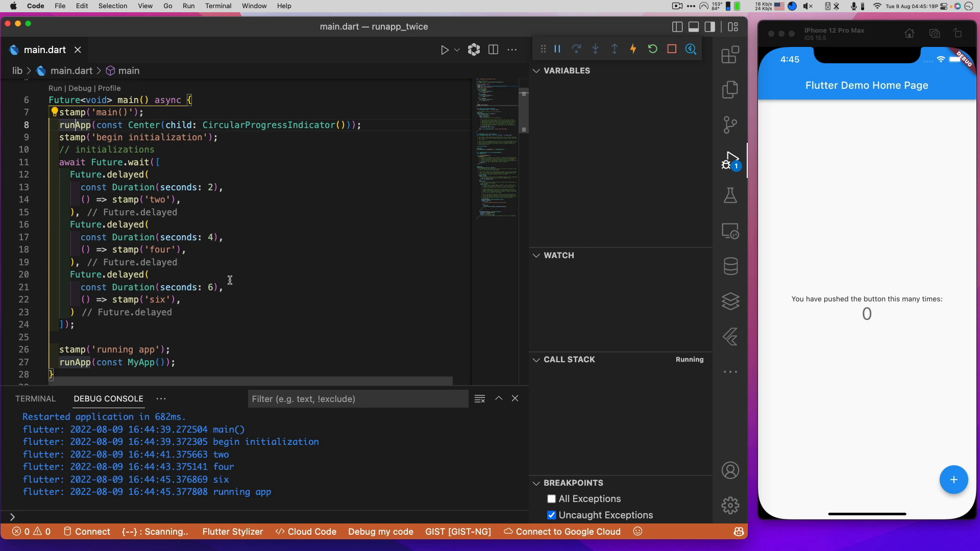
{"action": "mouse_move", "coordinate": [246, 128]}
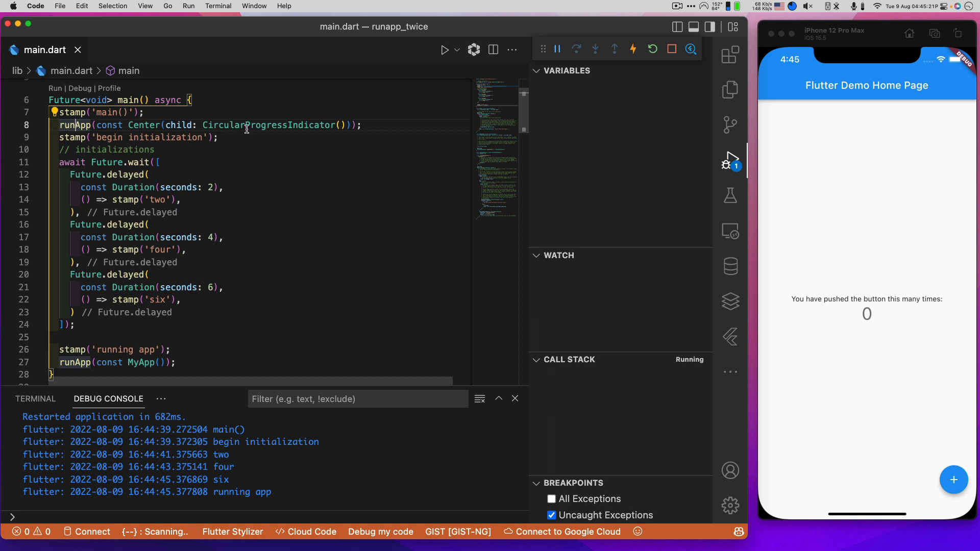
{"action": "double_click", "coordinate": [268, 125]}
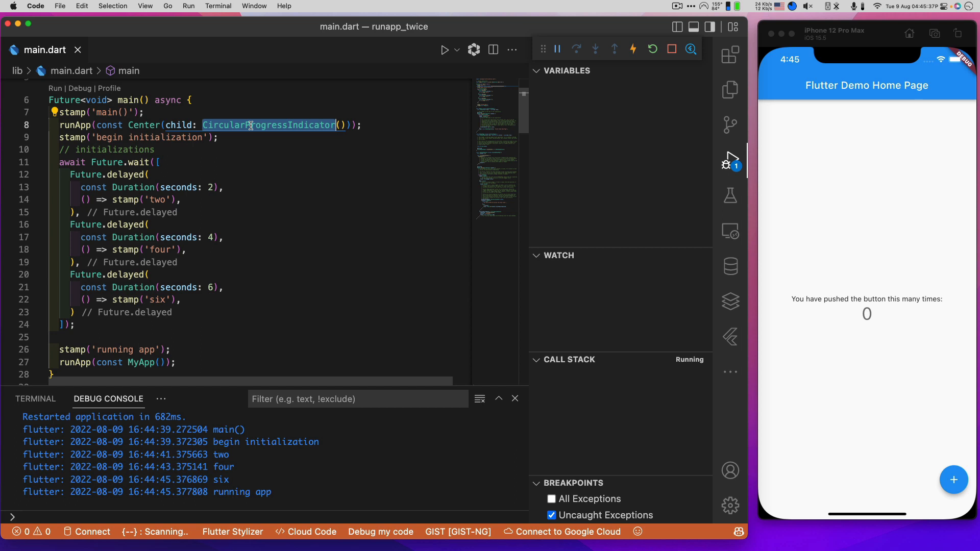
{"action": "mouse_move", "coordinate": [101, 297]}
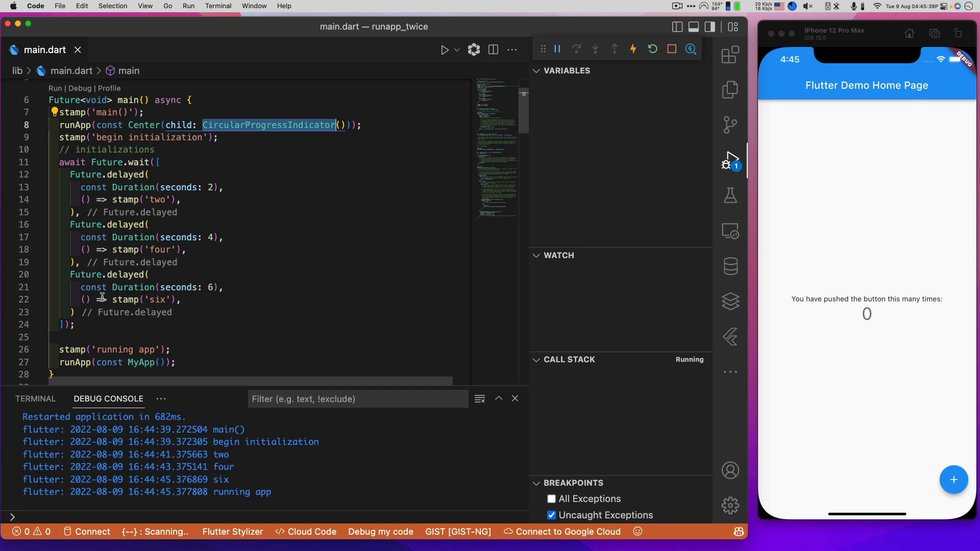